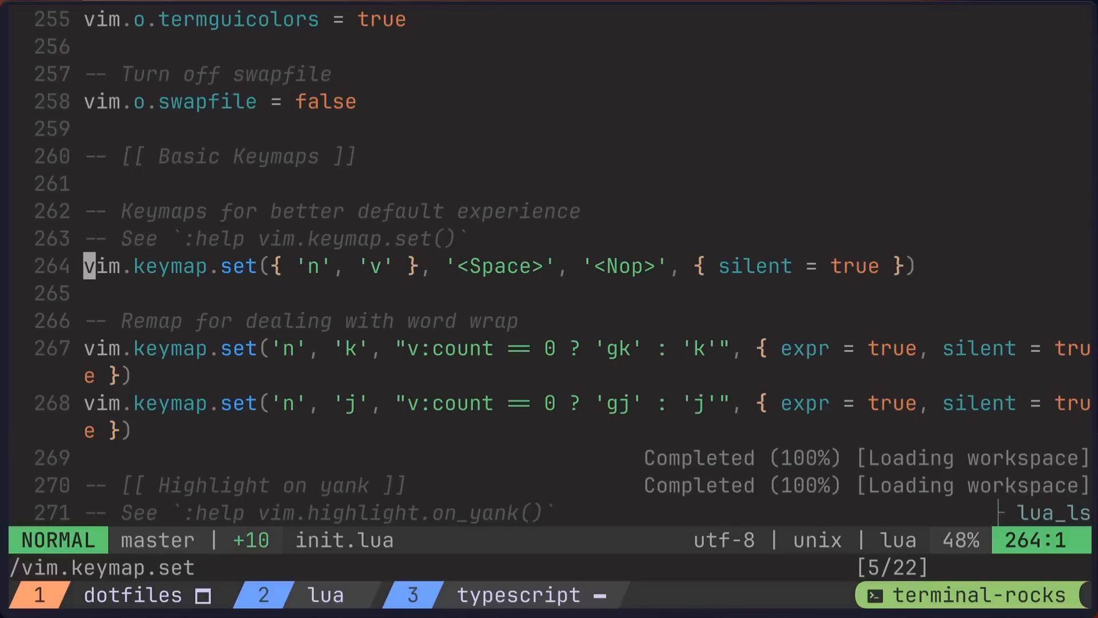
- Add a new line reading vim.keymap.set below the Space keymap in init.lua
key(o)
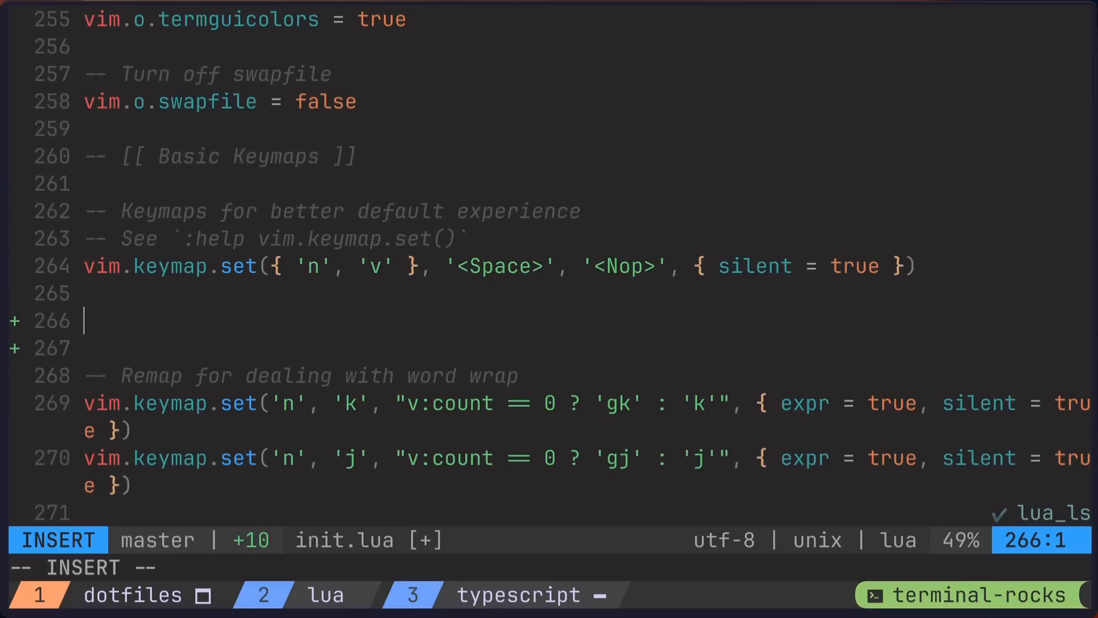
text(vim)
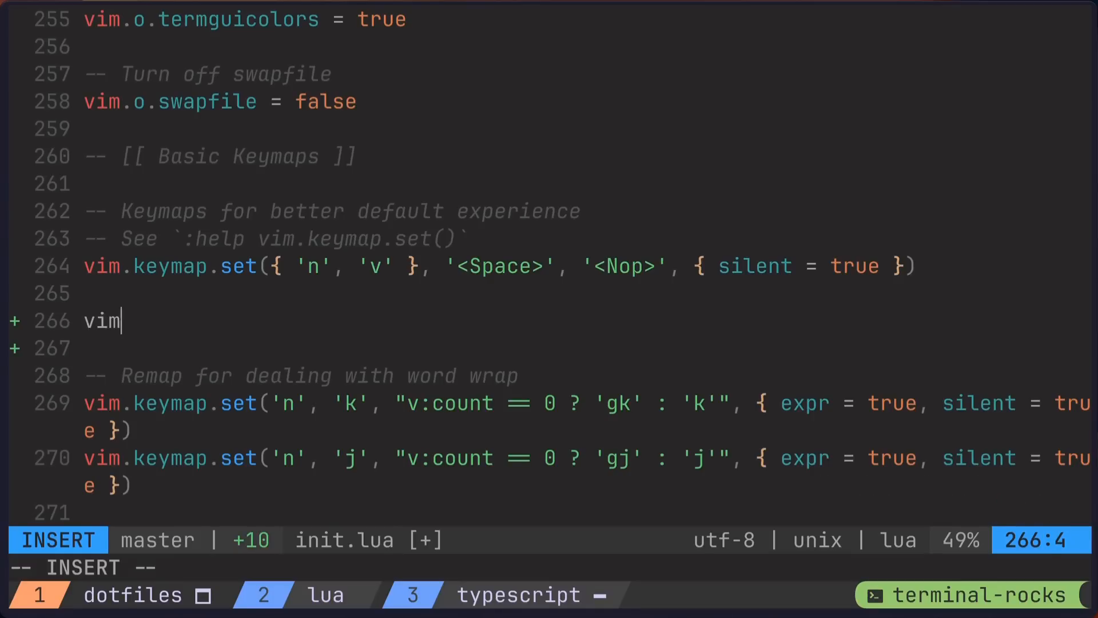
text(.keymap.)
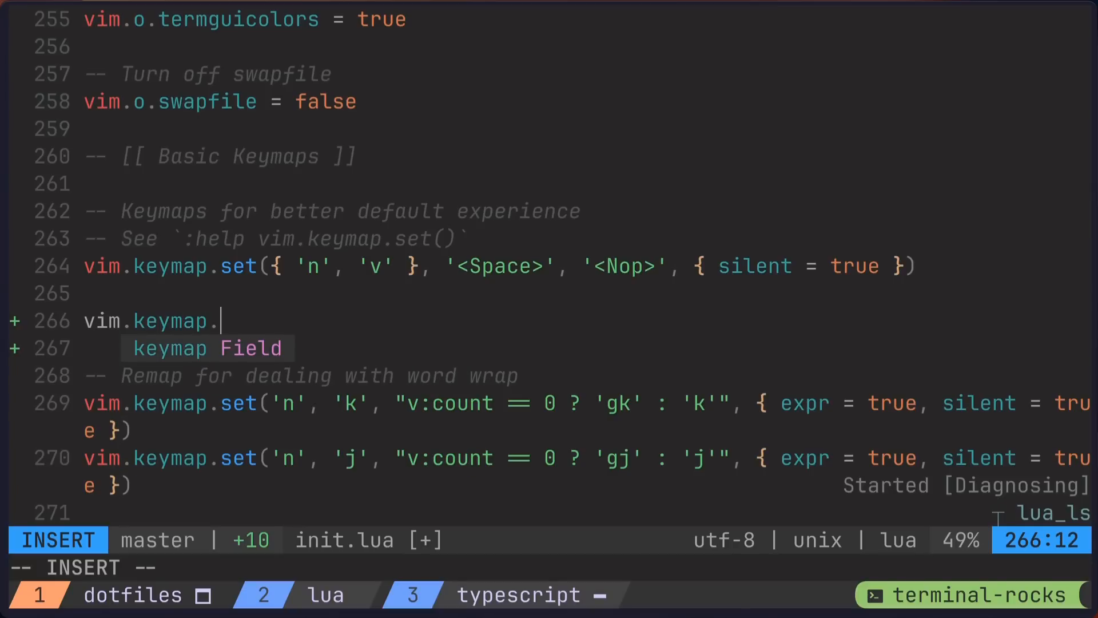
text(set)
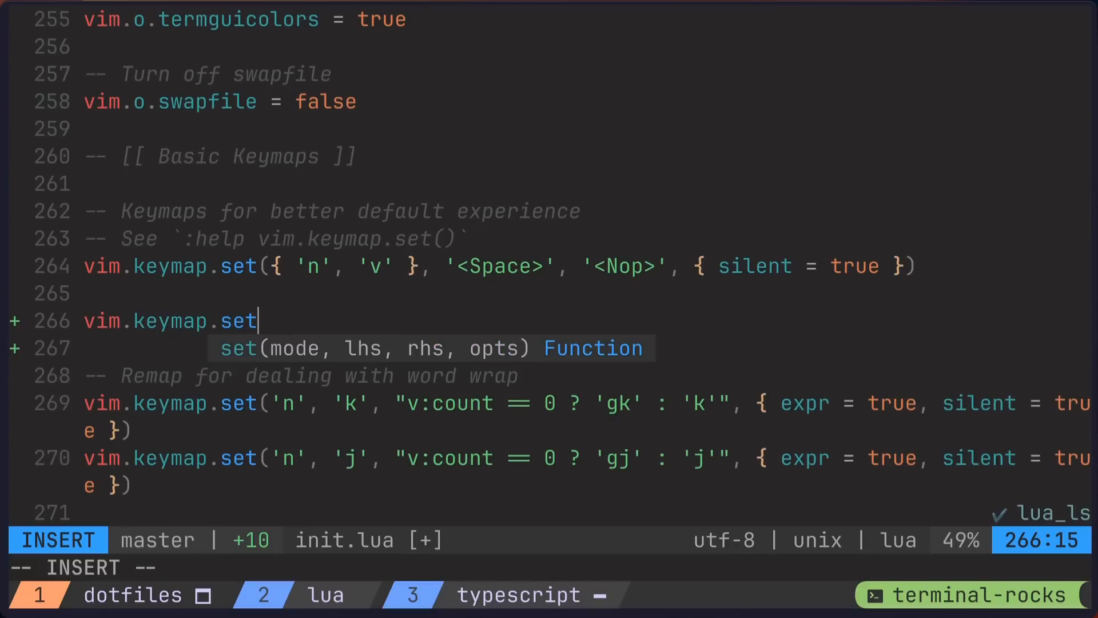
key(Escape)
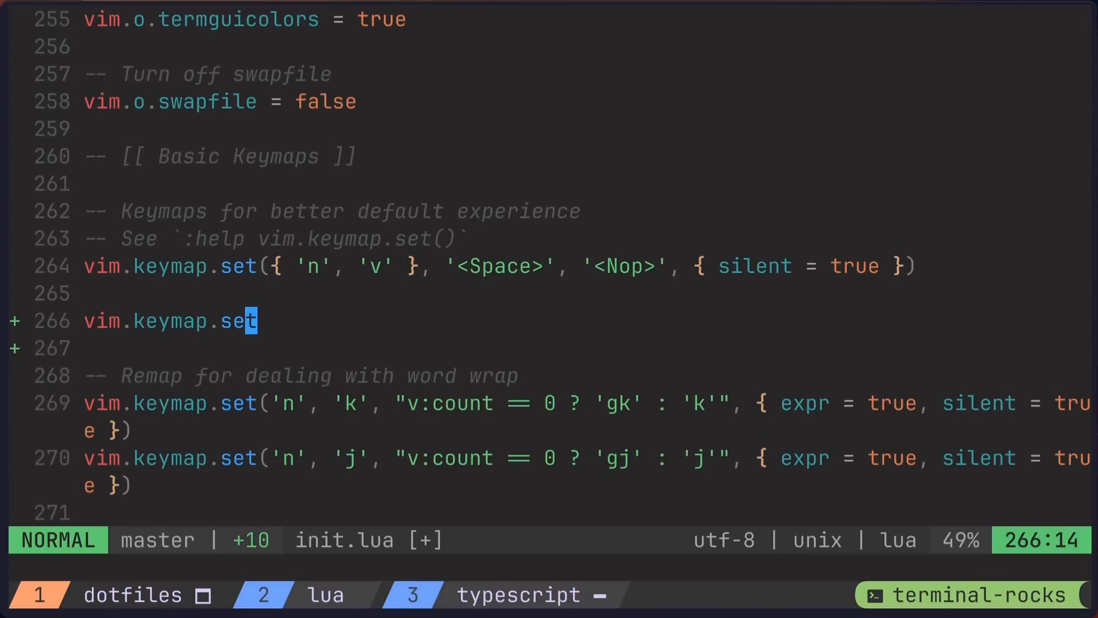
key(K)
text(git restore init.lua)
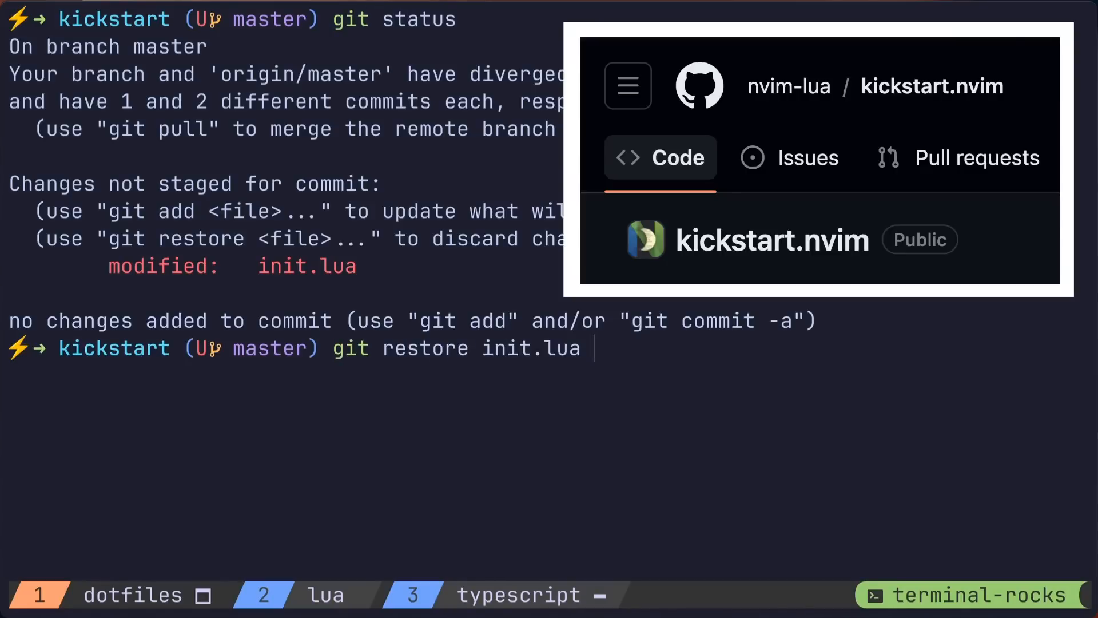
- Discard the init.lua edits with git restore and relaunch Neovim on the kickstart config
key(Return)
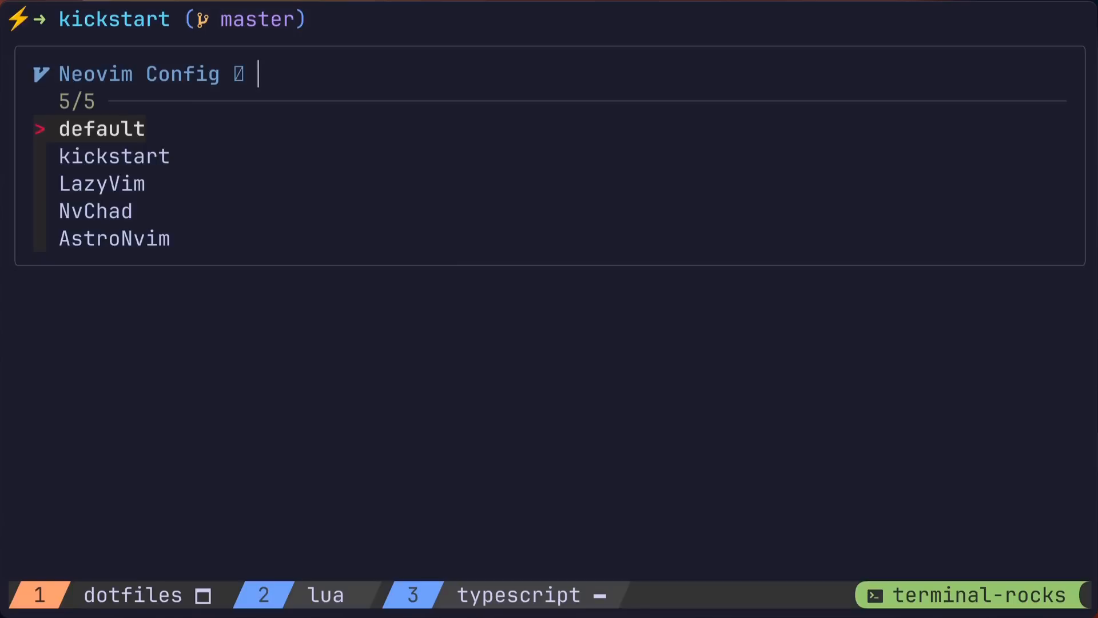
key(Return)
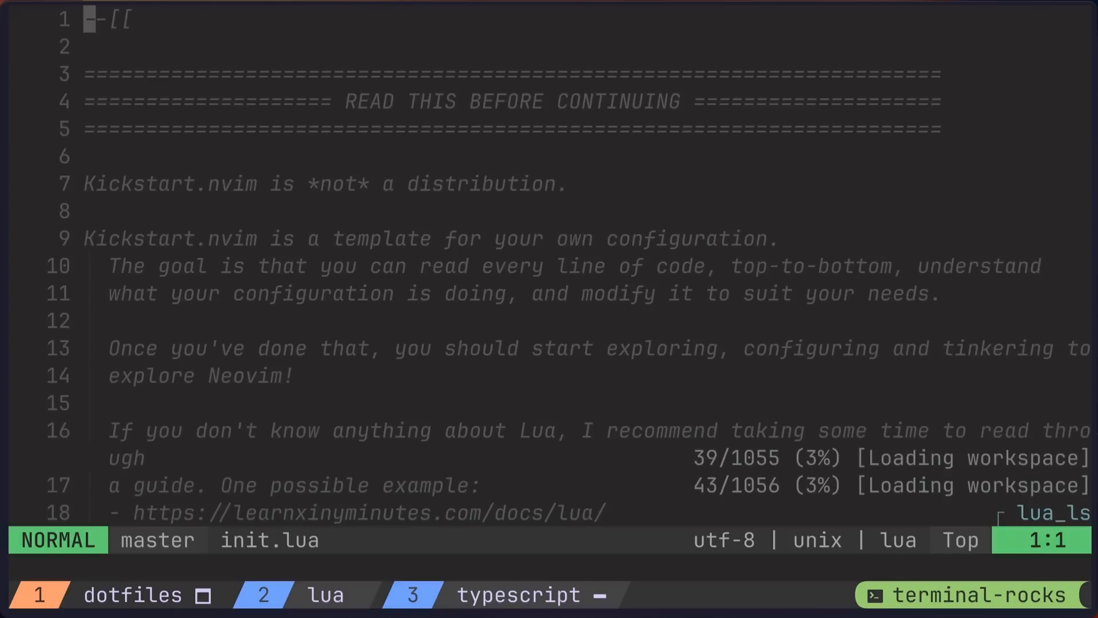
- Find the lua_ls settings and add hint = { enable = true } to its Lua table
text(/lua_)
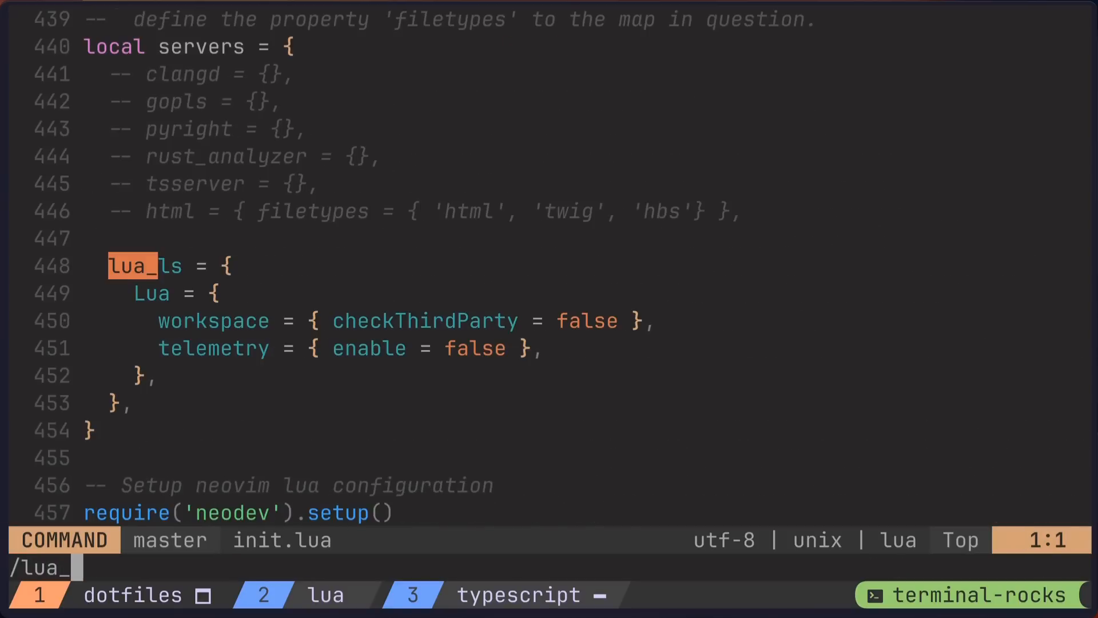
key(Return)
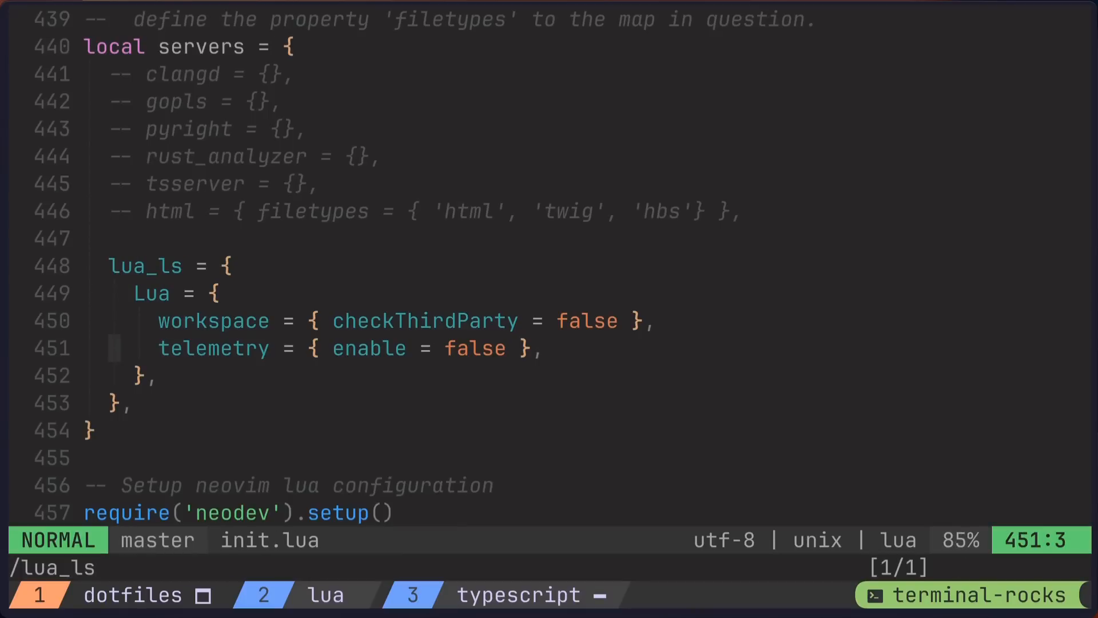
text(hint = {)
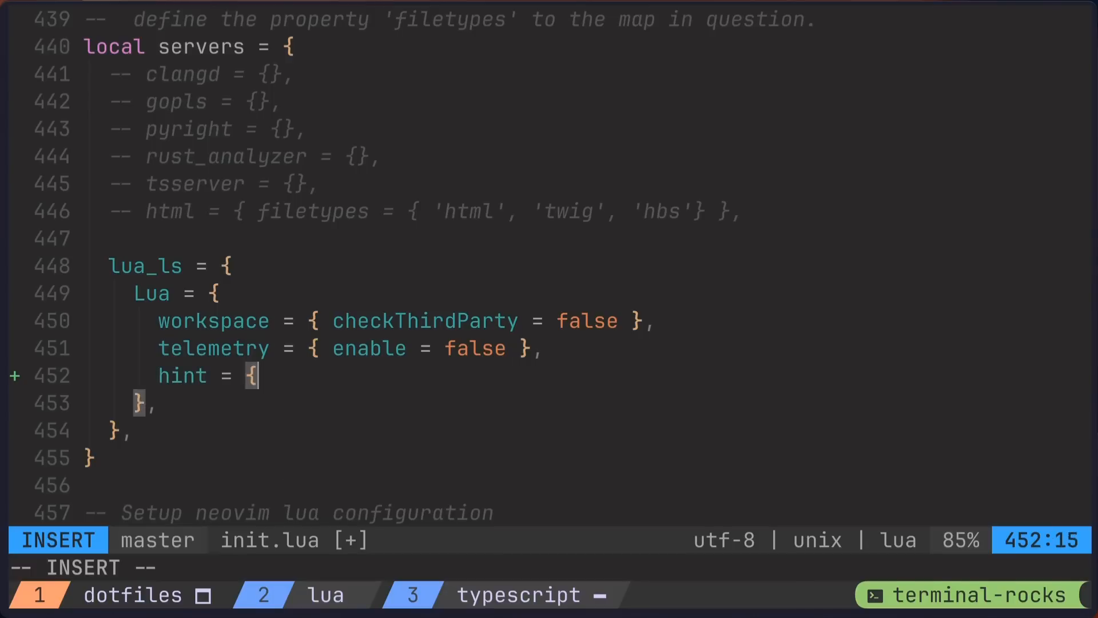
text(enable = true)
click(549, 568)
text(/vim)
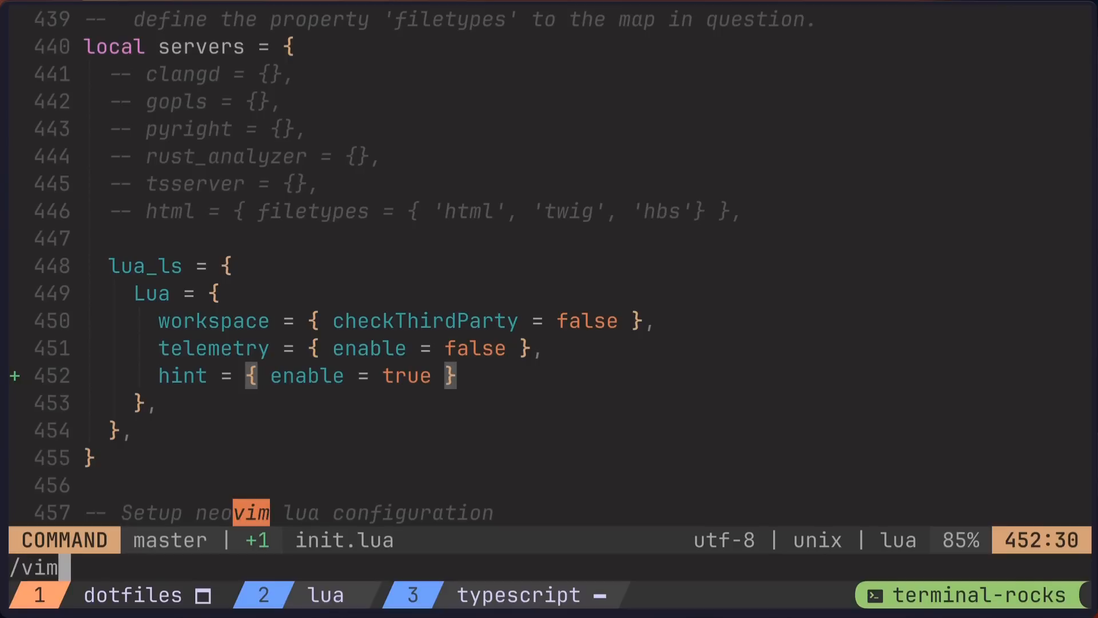
text(.keymap)
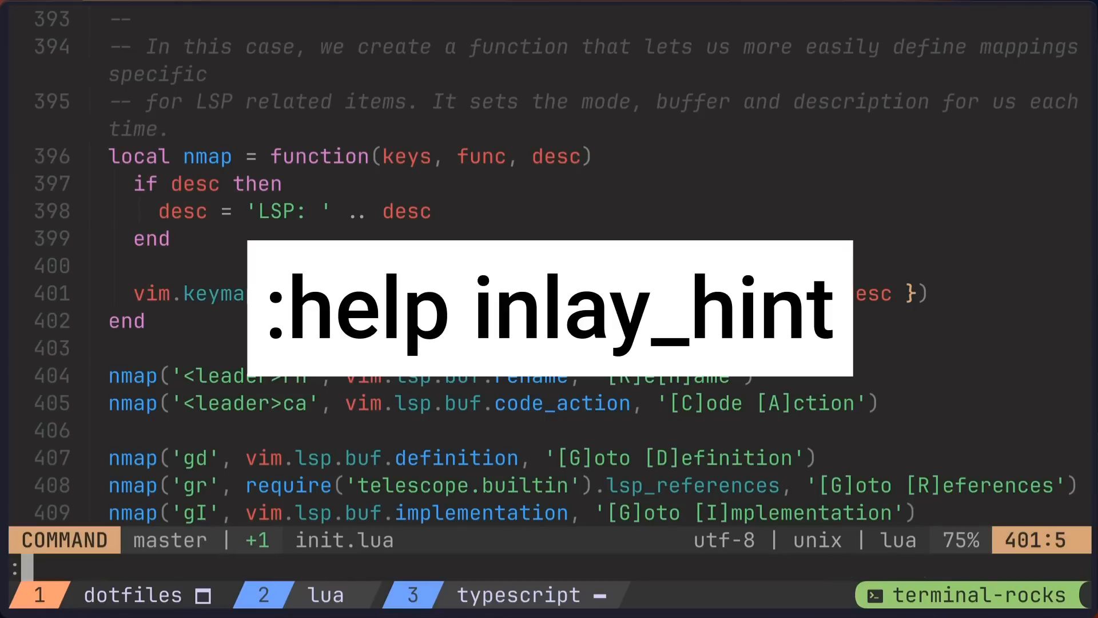
text(:help inlay_)
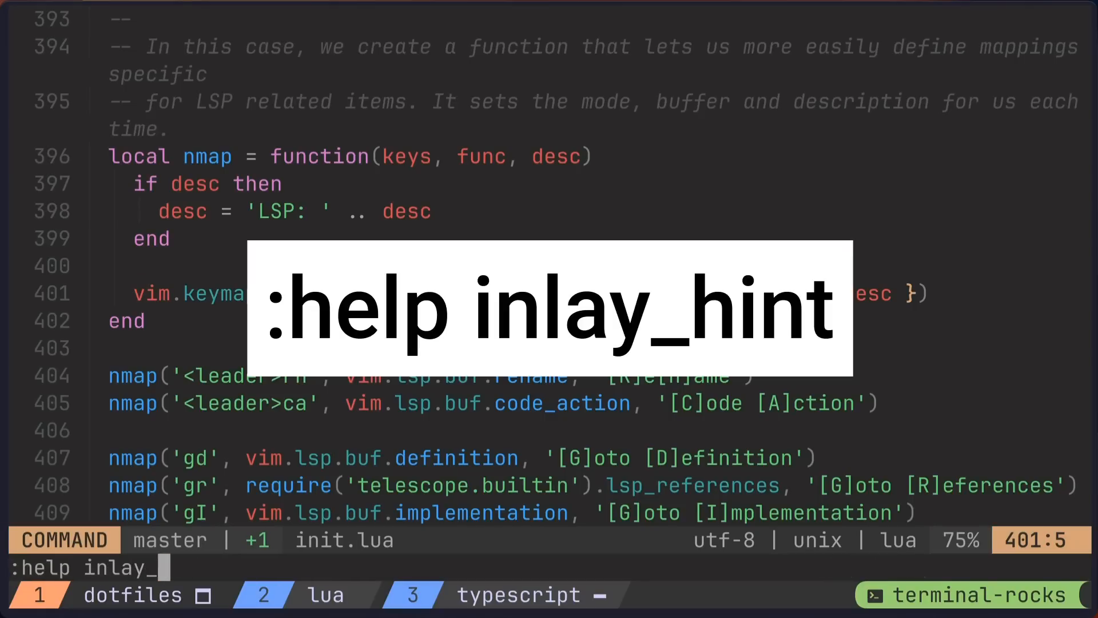
key(Return)
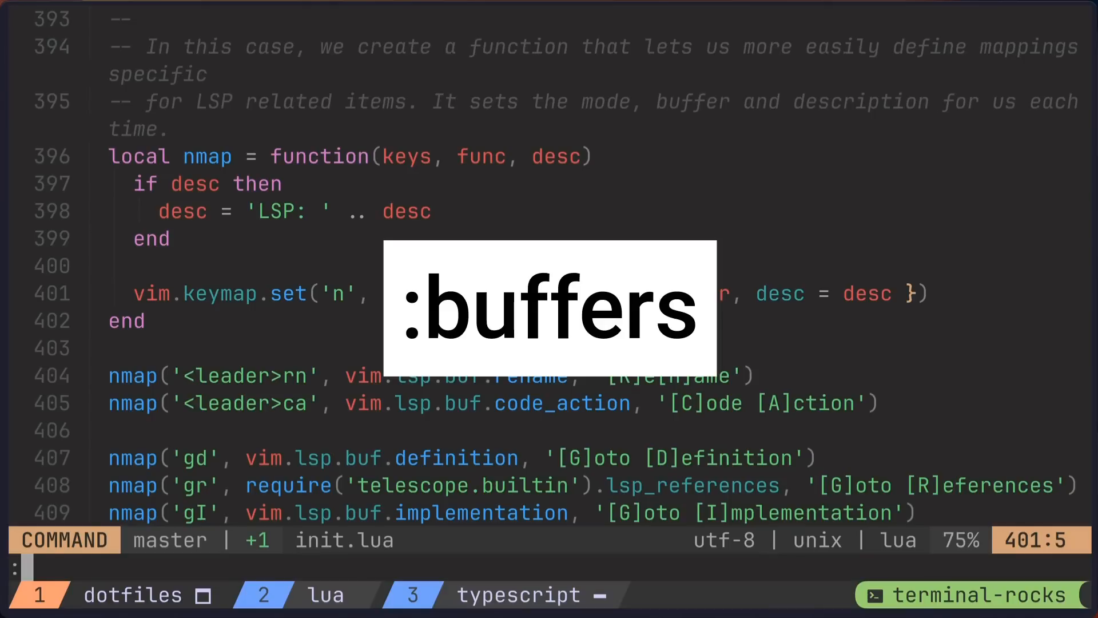
key(Return)
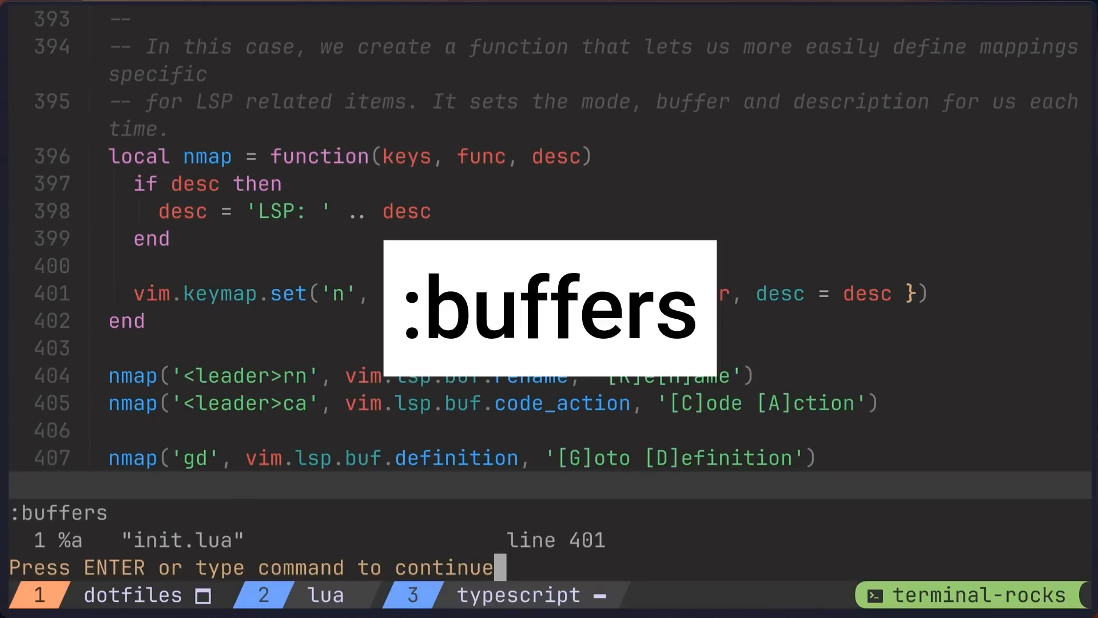
key(Return)
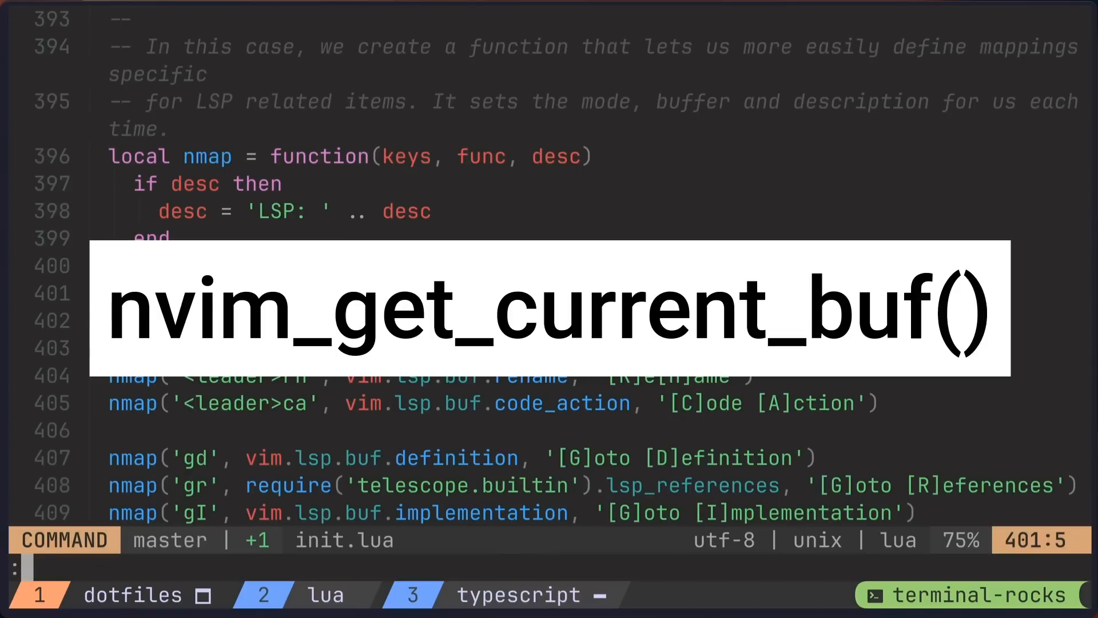
text(:lua print()
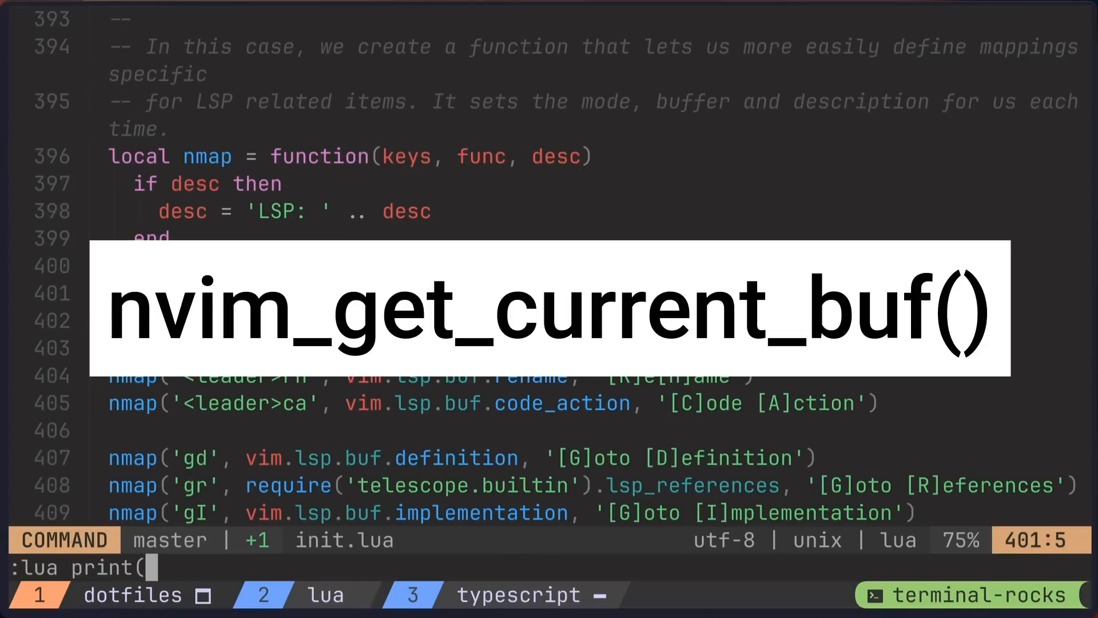
text(vim.api.n)
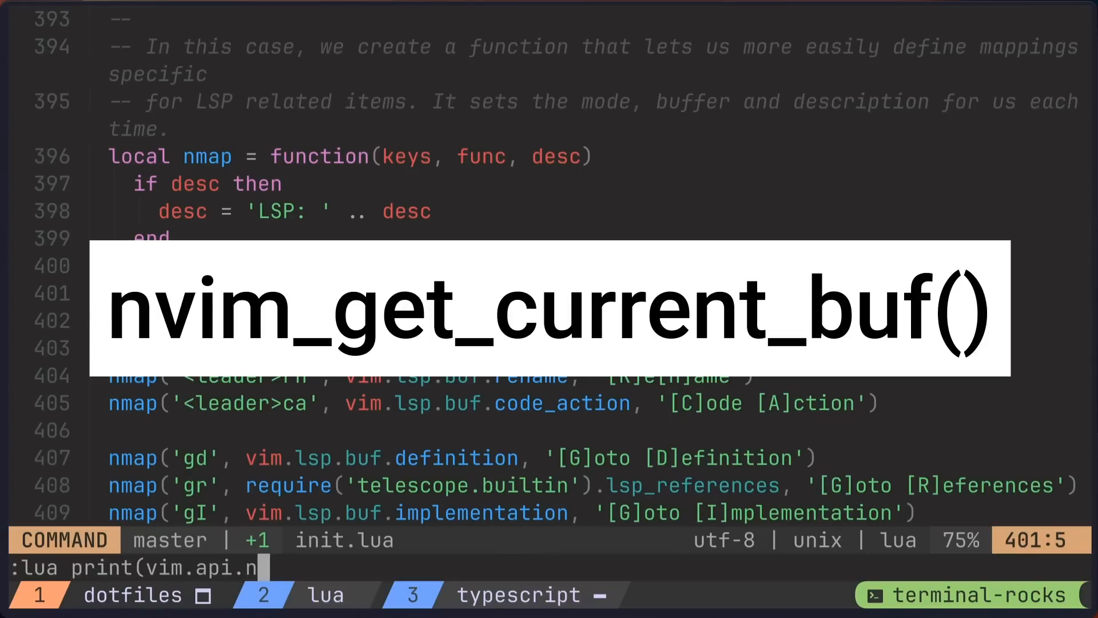
text(vim_get_)
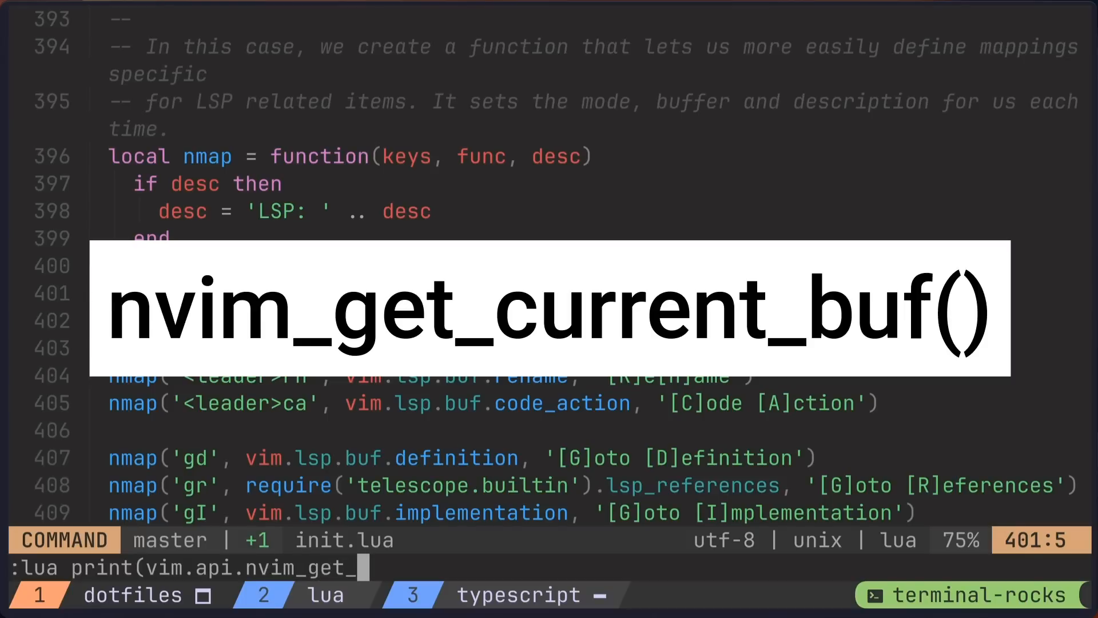
text(current_)
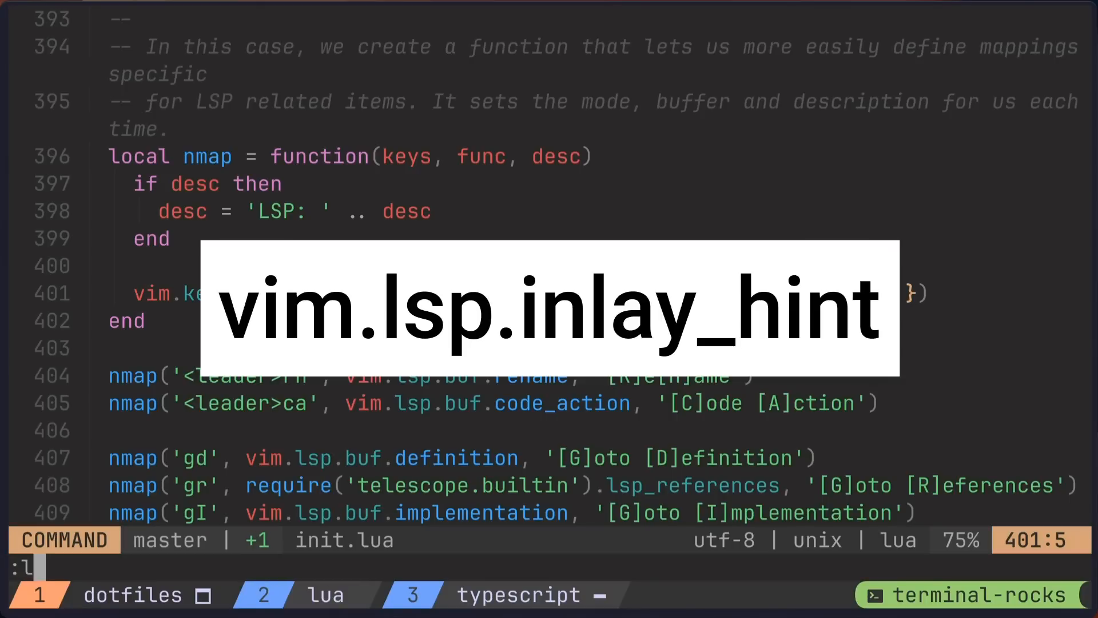
- Turn inlay hints on for buffer 1 with :lua vim.lsp.inlay_hint(1, true)
text(ua vim.lsp.)
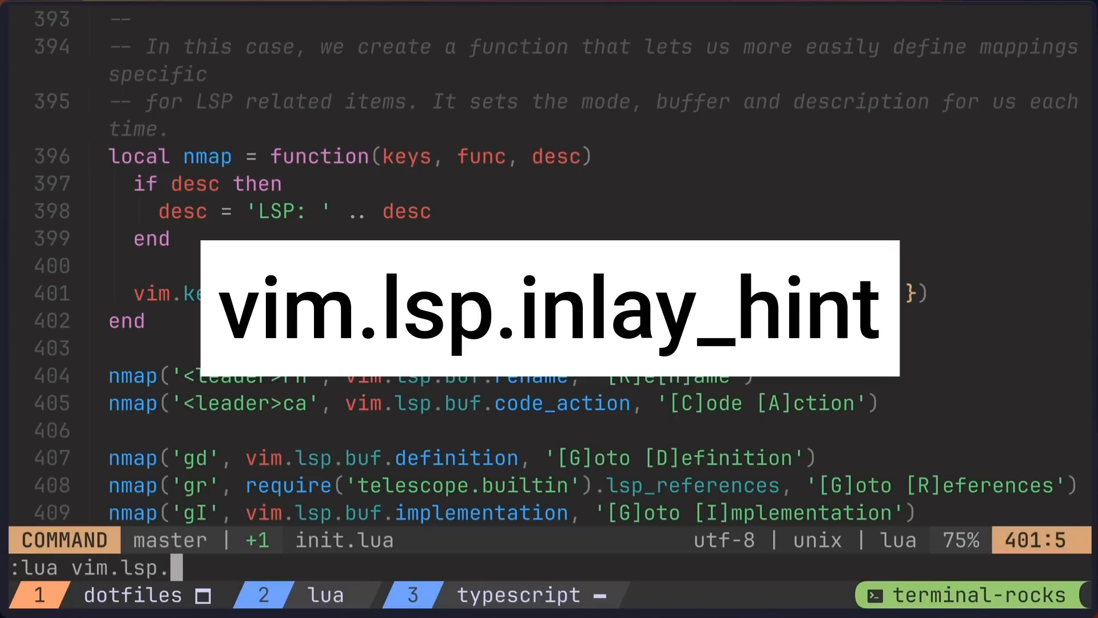
text(inlay_hint(1)
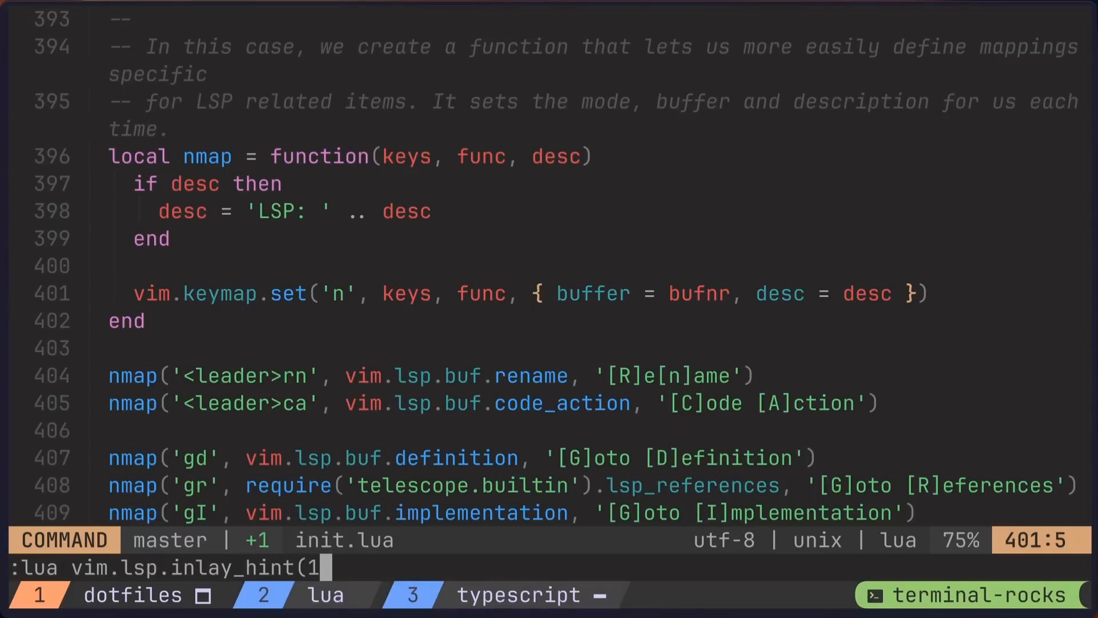
text(, tru)
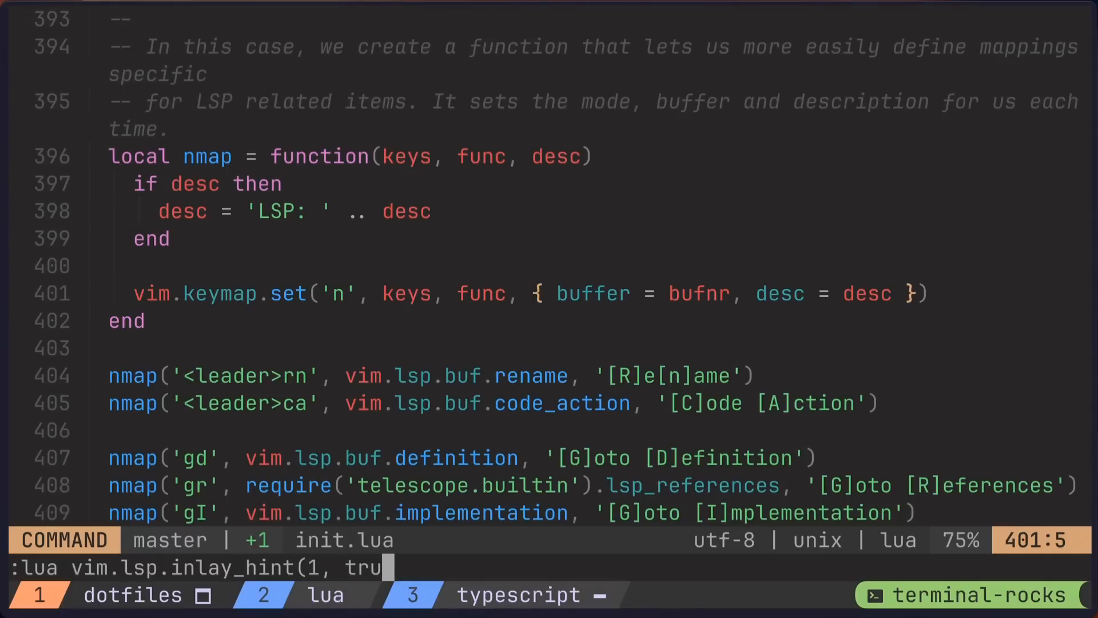
key(Return)
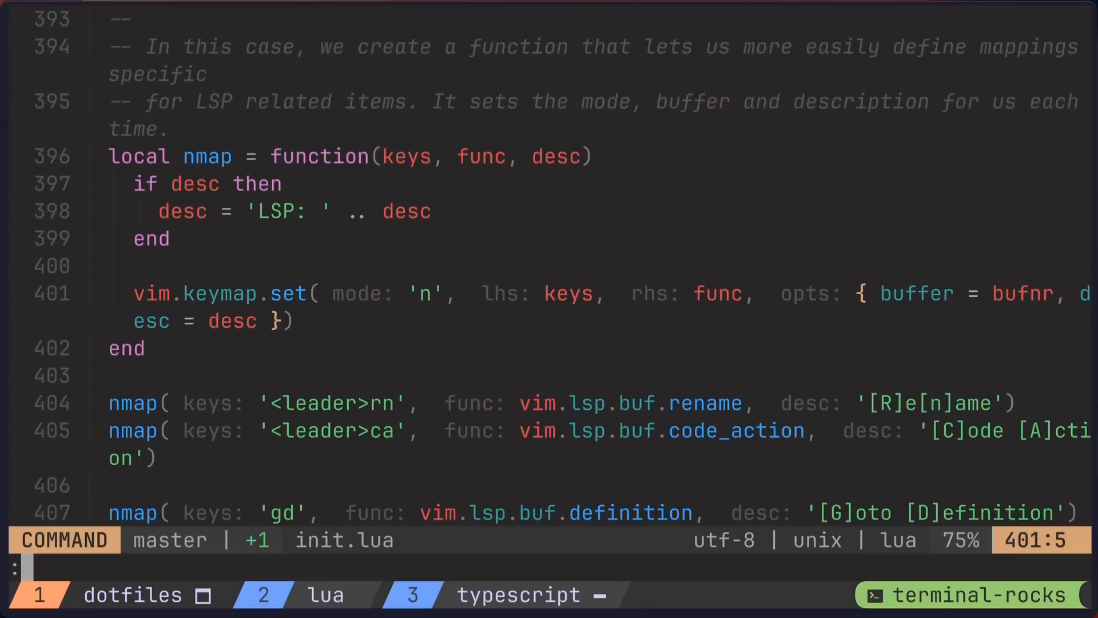
- Rerun inlay_hint with false, then with nil to toggle hints for the current buffer
text(lua vim.lsp.inlay_hint(1, true))
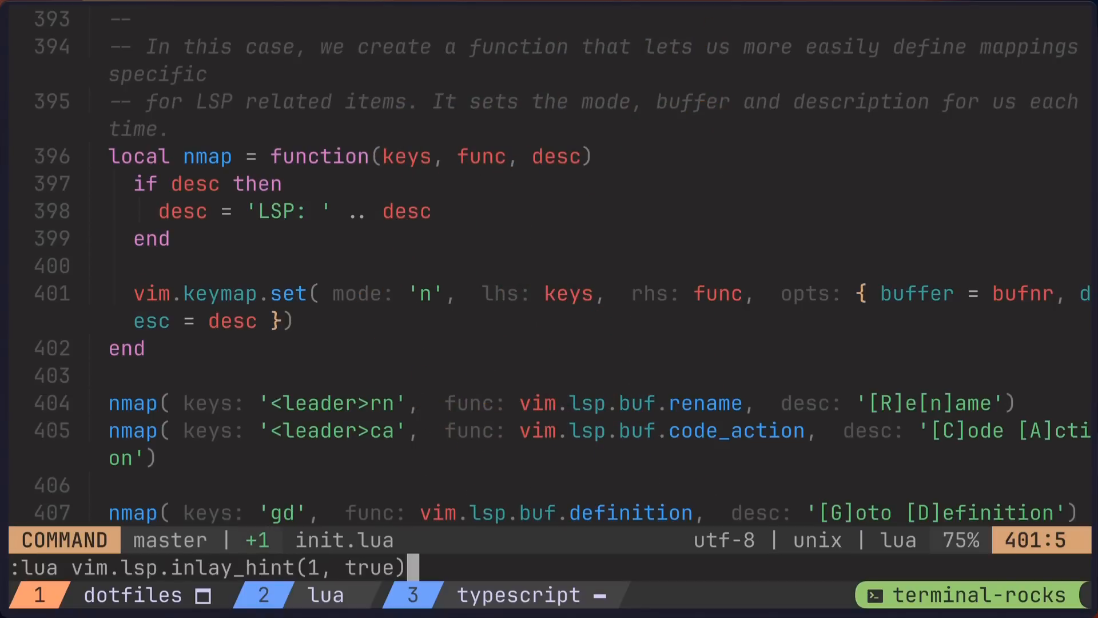
text(fals)
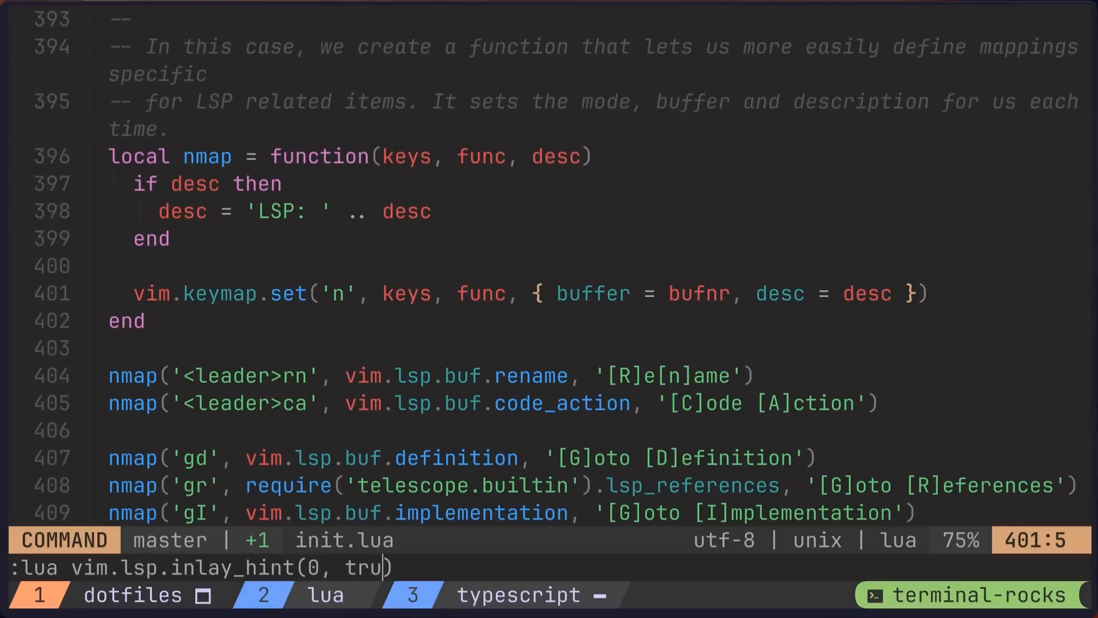
text(e)
key(Return)
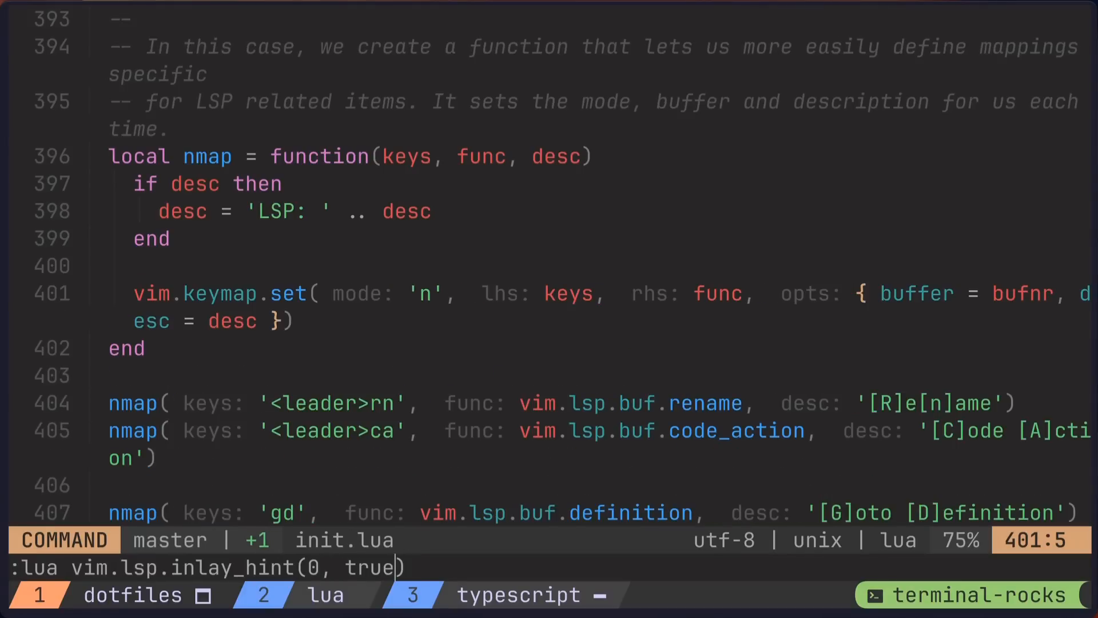
key(BackSpace)
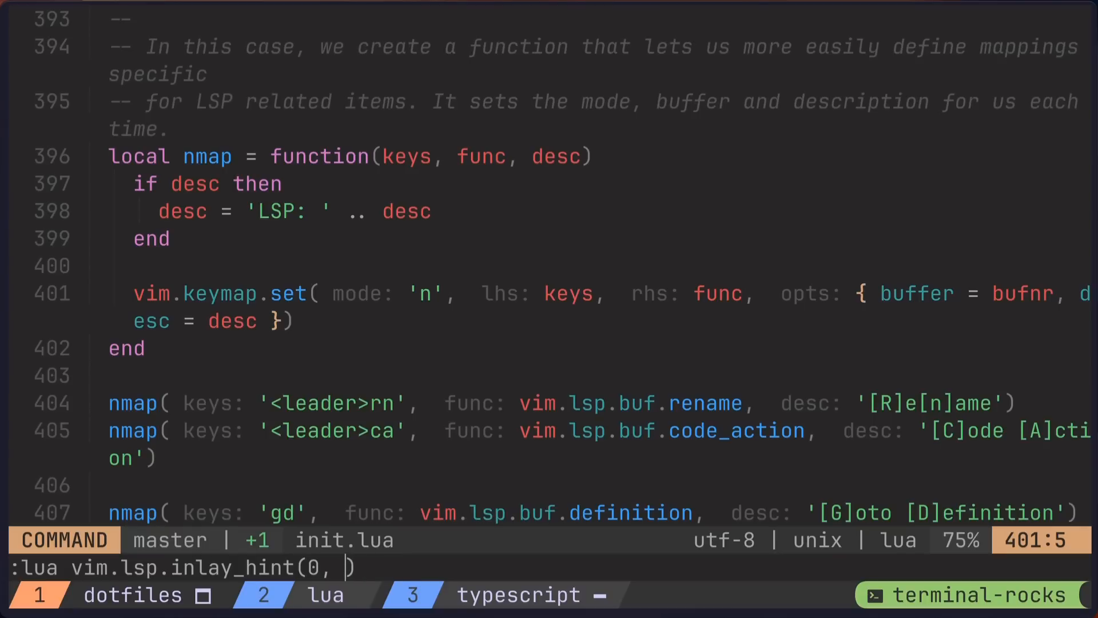
text(nil)
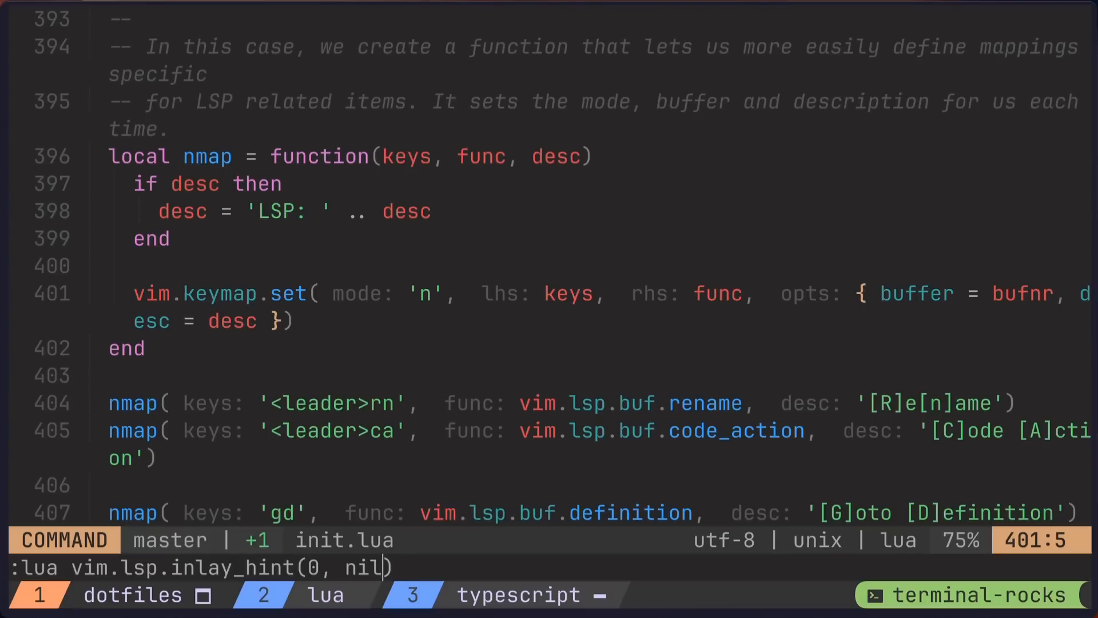
key(Return)
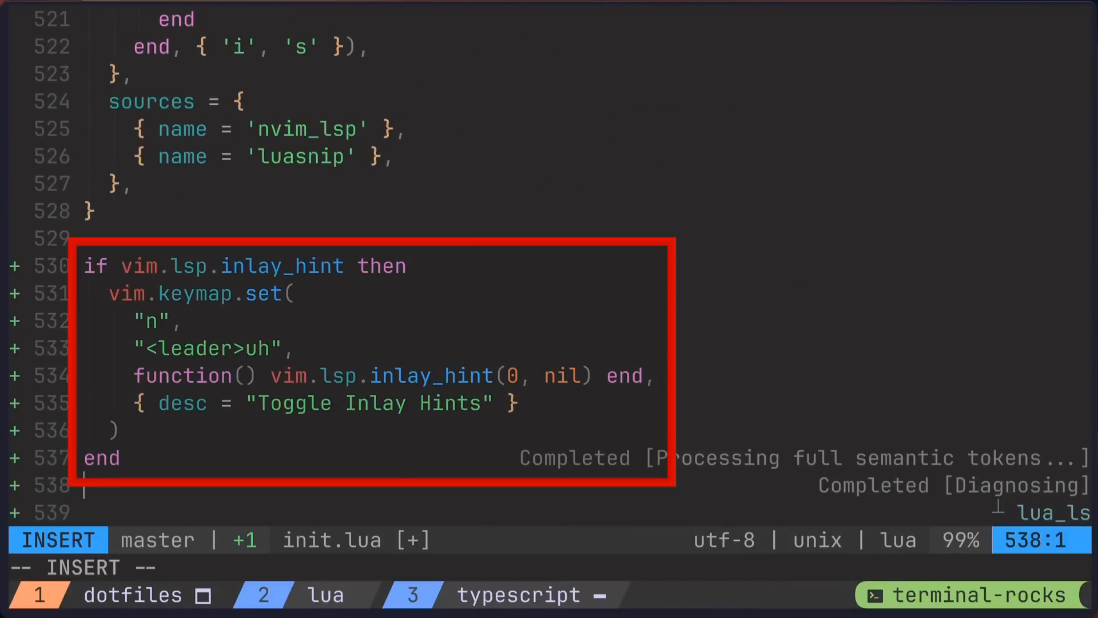
- Finish the <leader>uh Toggle Inlay Hints mapping at the end of init.lua and save it
key(Escape)
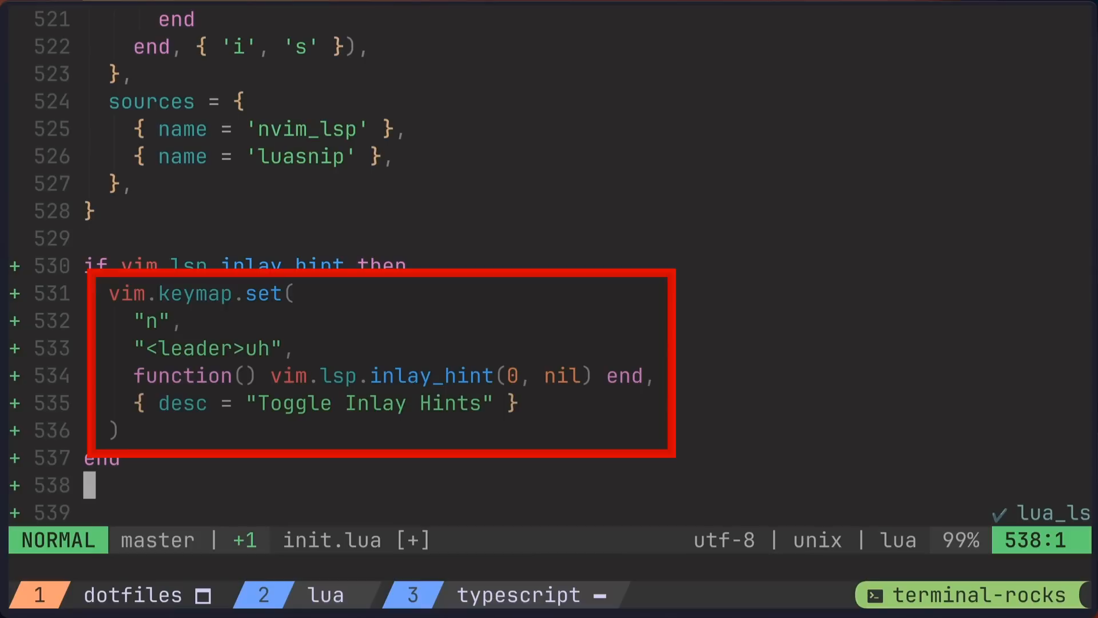
key(:)
text(/l)
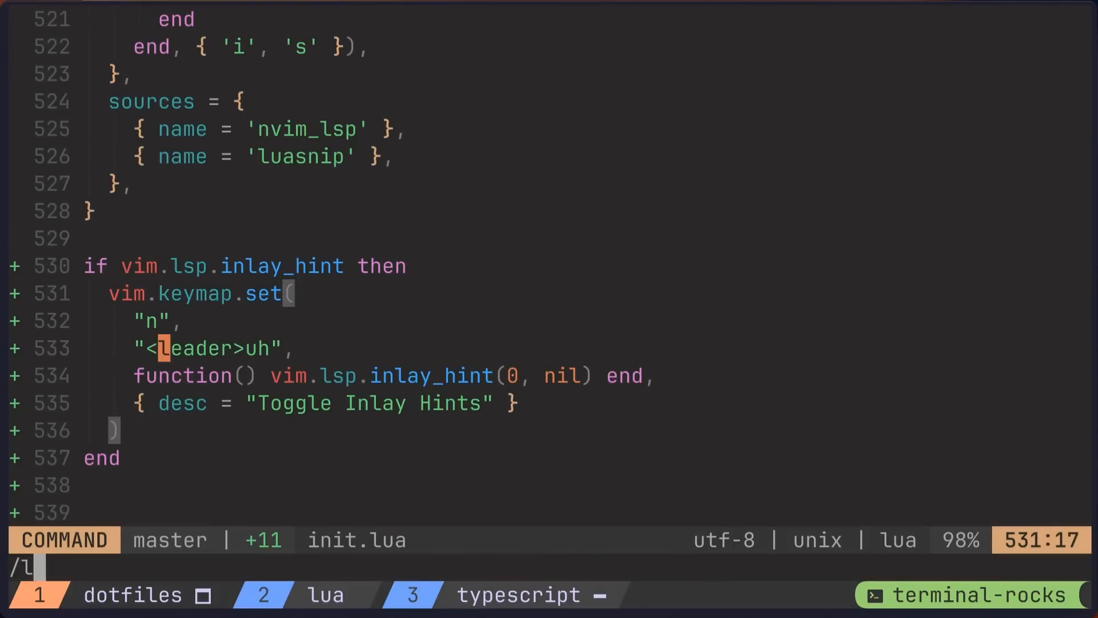
- Save the lua_ls hint setting and add the includeInlay options to the tsserver settings
text(ua_)
text(:w)
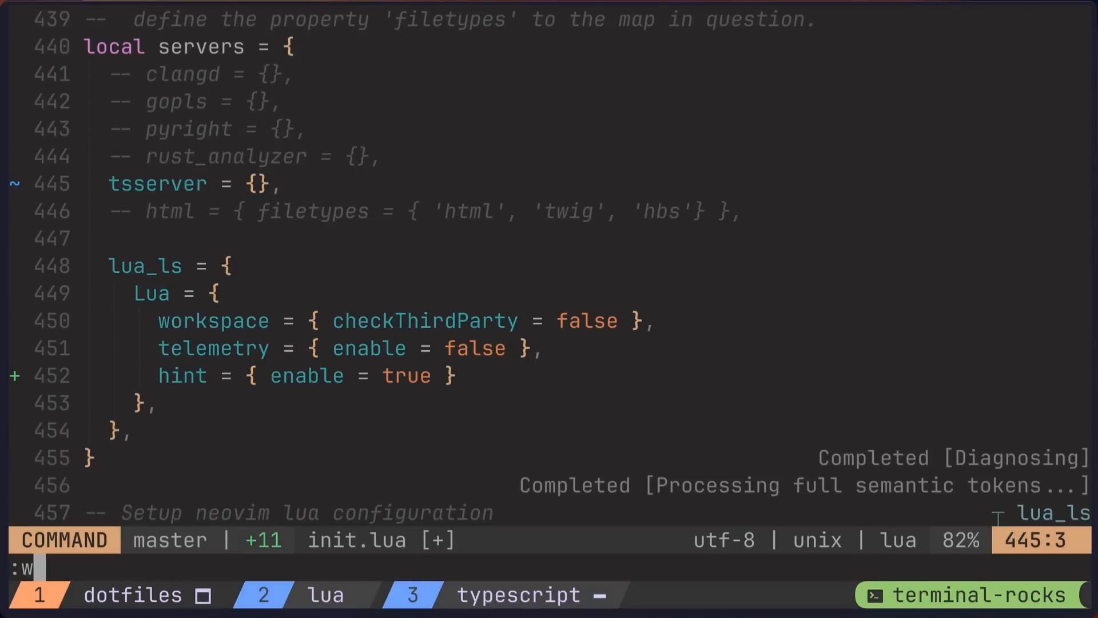
key(Return)
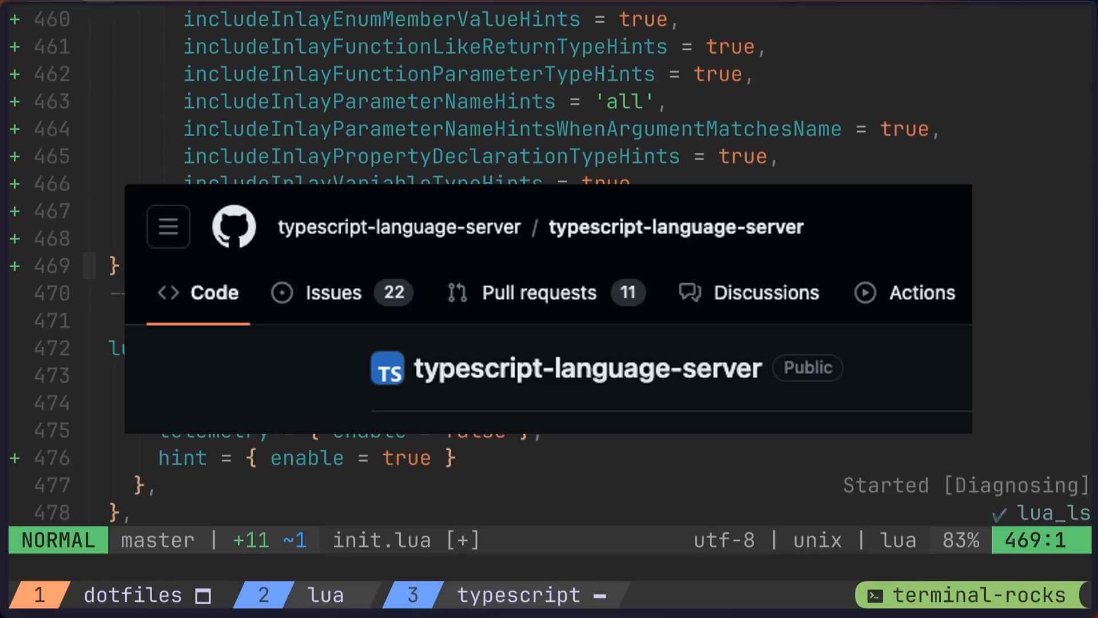
scroll(up, 3)
text(la)
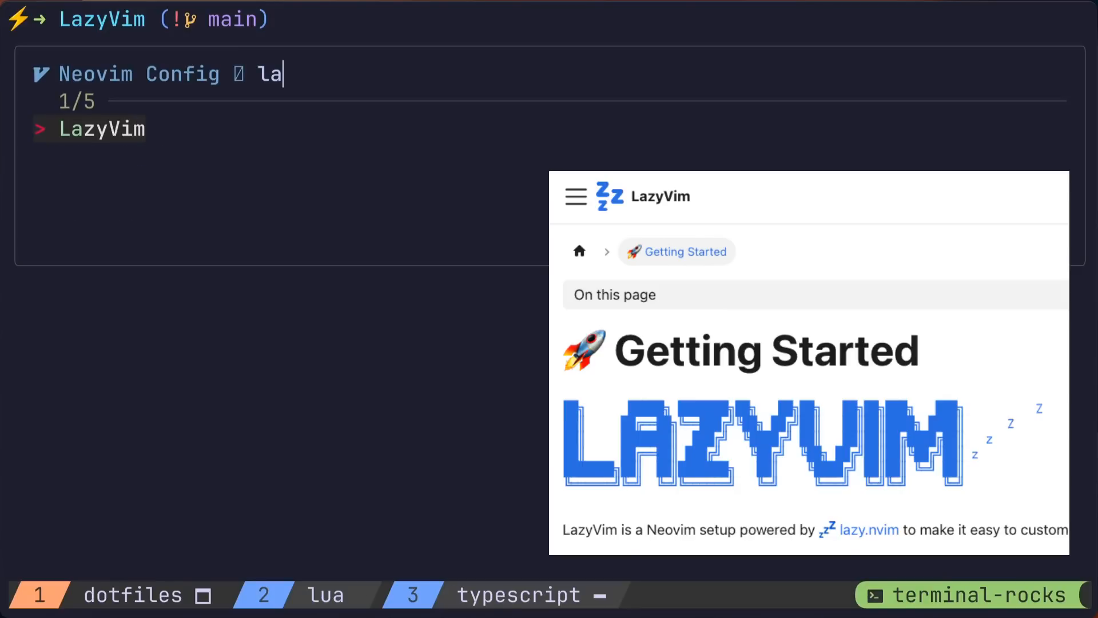
- Launch the LazyVim config, expand its lua/config folder and view lazy.lua
text(zy)
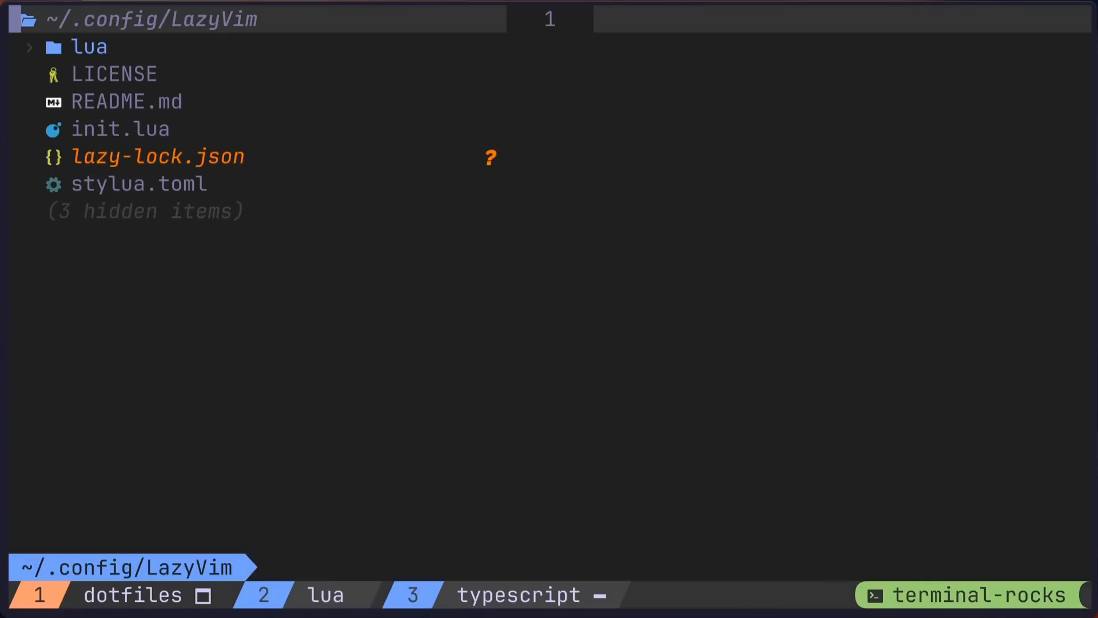
click(88, 45)
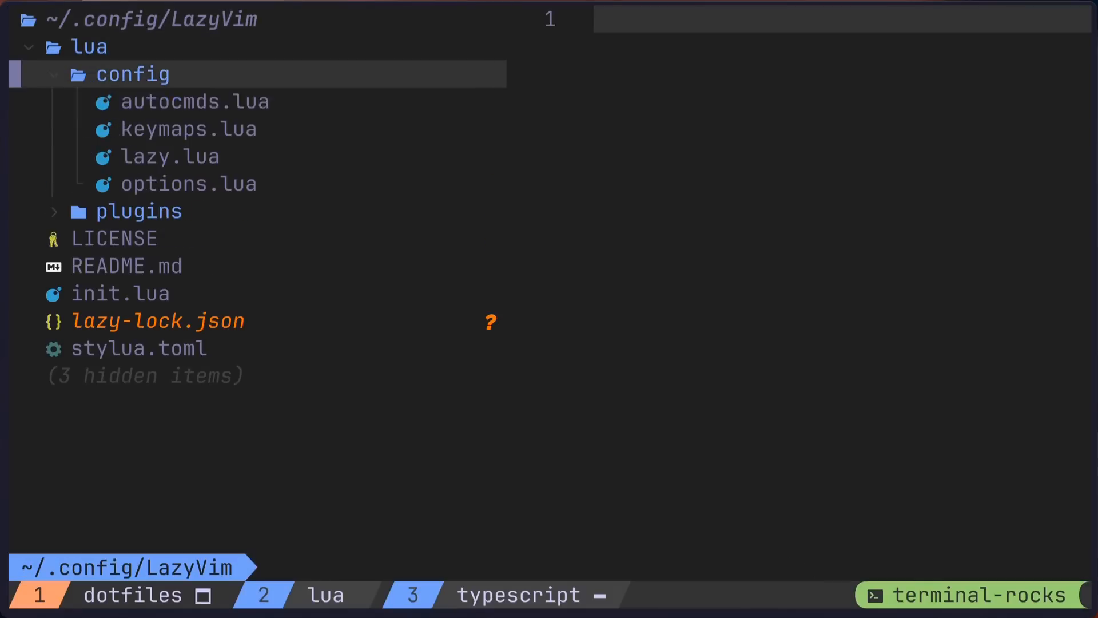
click(169, 157)
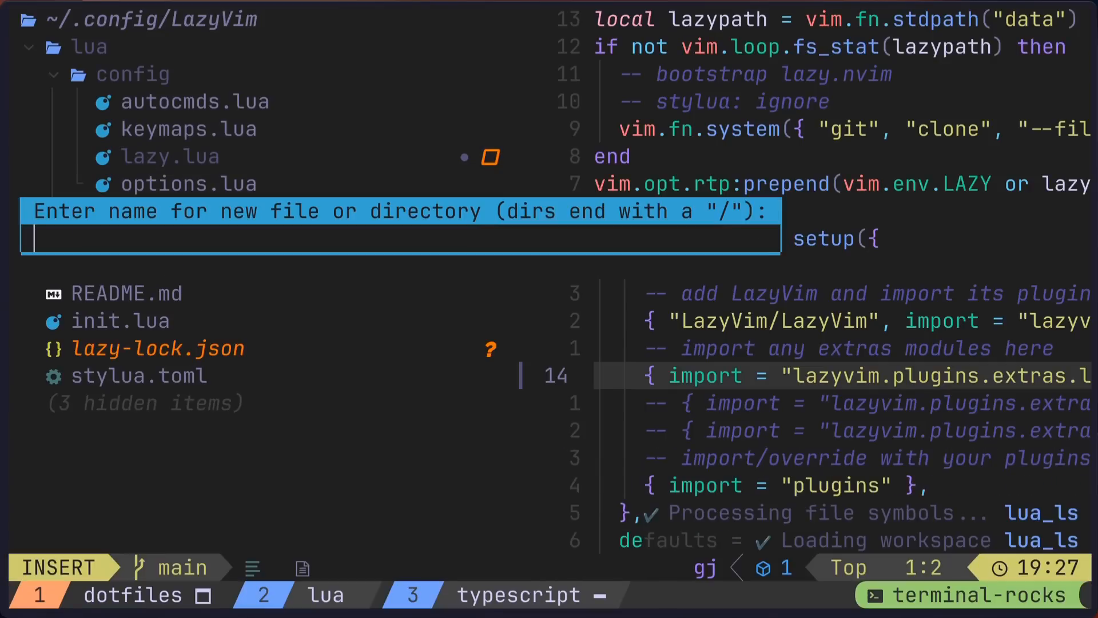
- Create lua/plugins/lsp.lua and load it into the editor
text(lsp.l)
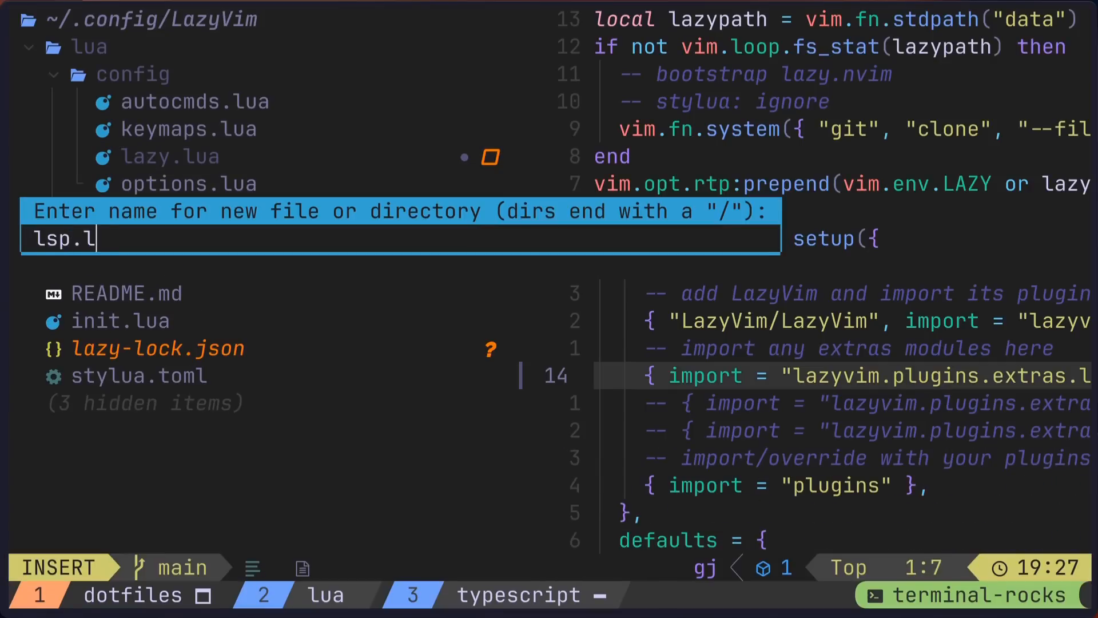
key(Return)
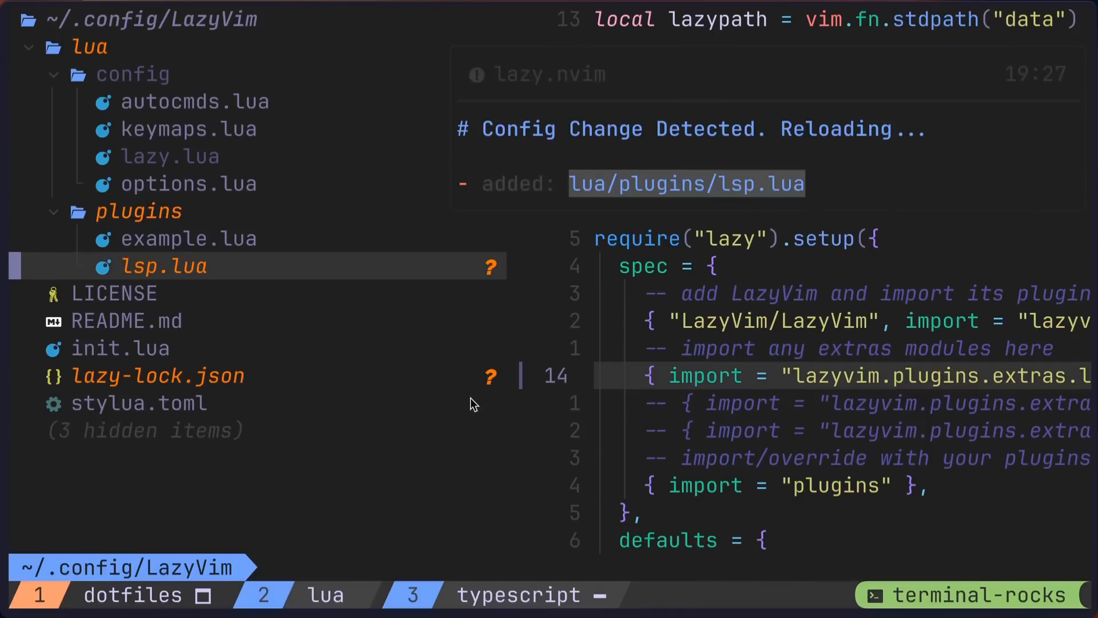
click(164, 266)
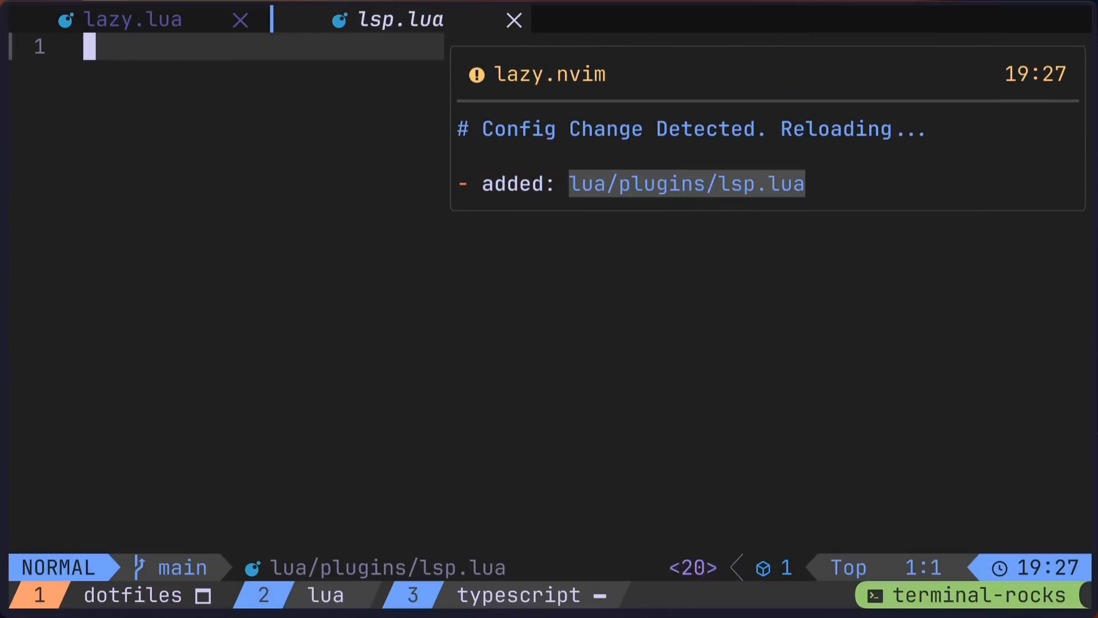
- Write an nvim-lspconfig spec whose opts set inlay_hints = { enabled = true }
text(return)
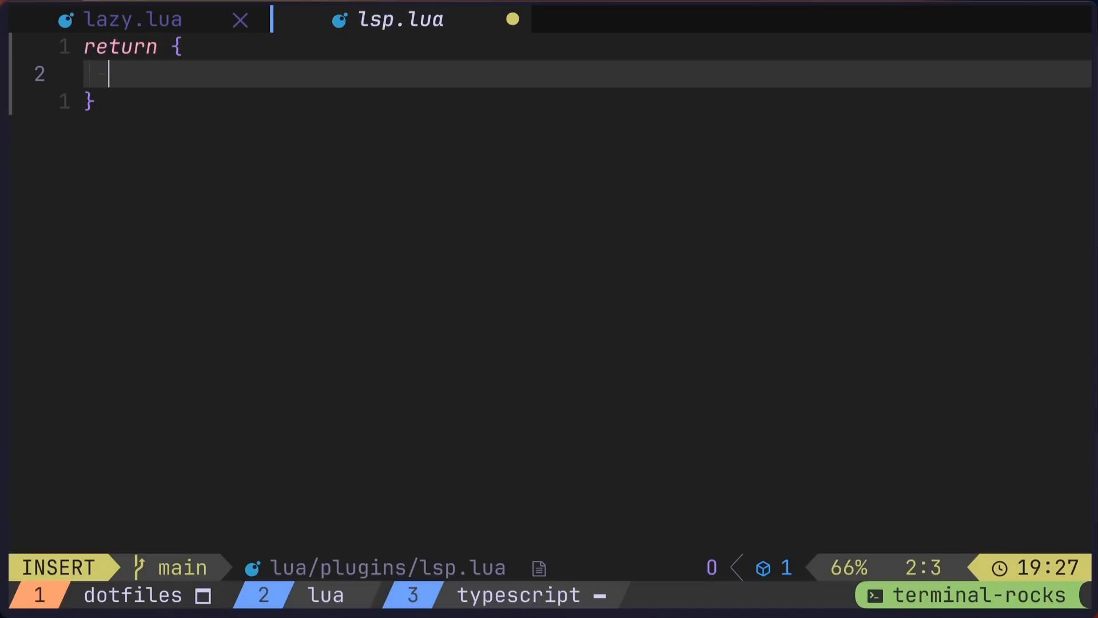
text({)
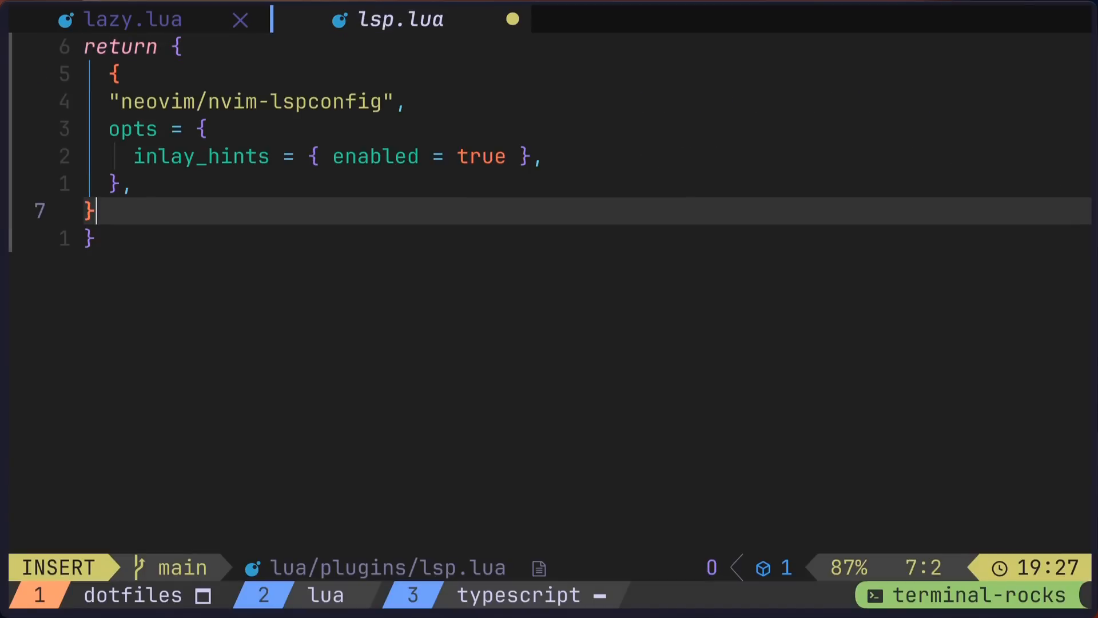
key(Escape)
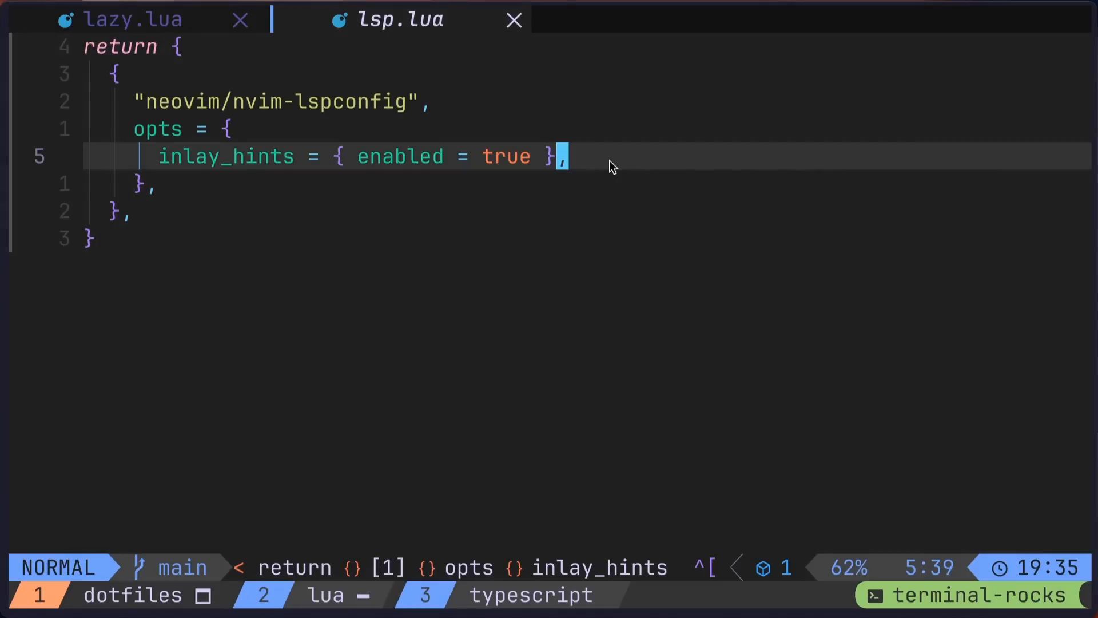
- Add servers with lua_ls Lua hint enabled and paste the javascript inlayHints block
key(o)
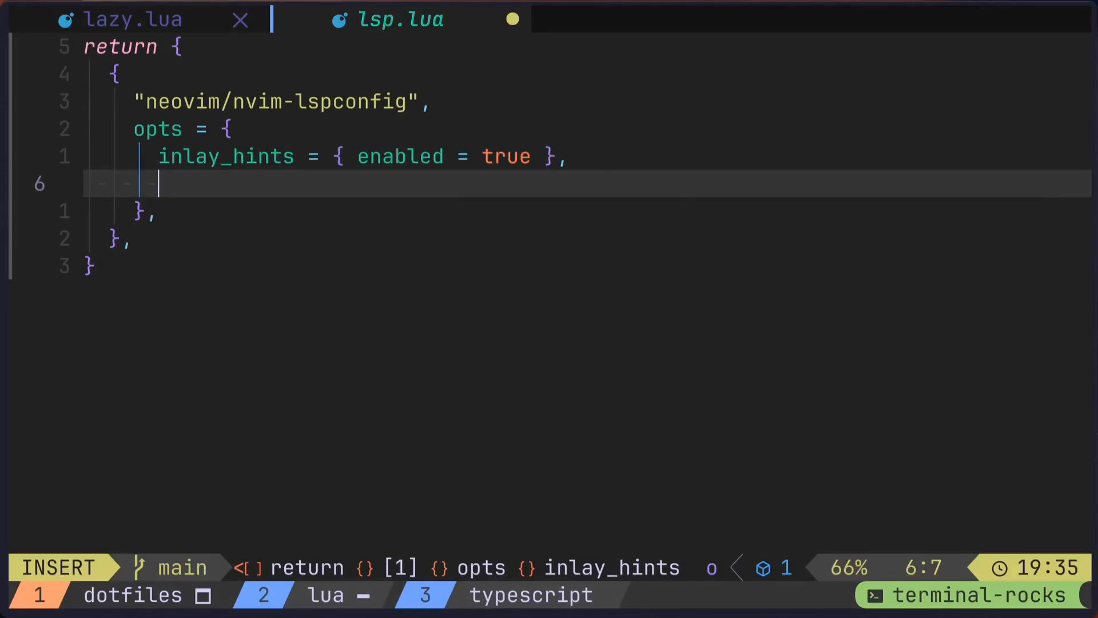
text(servers = {})
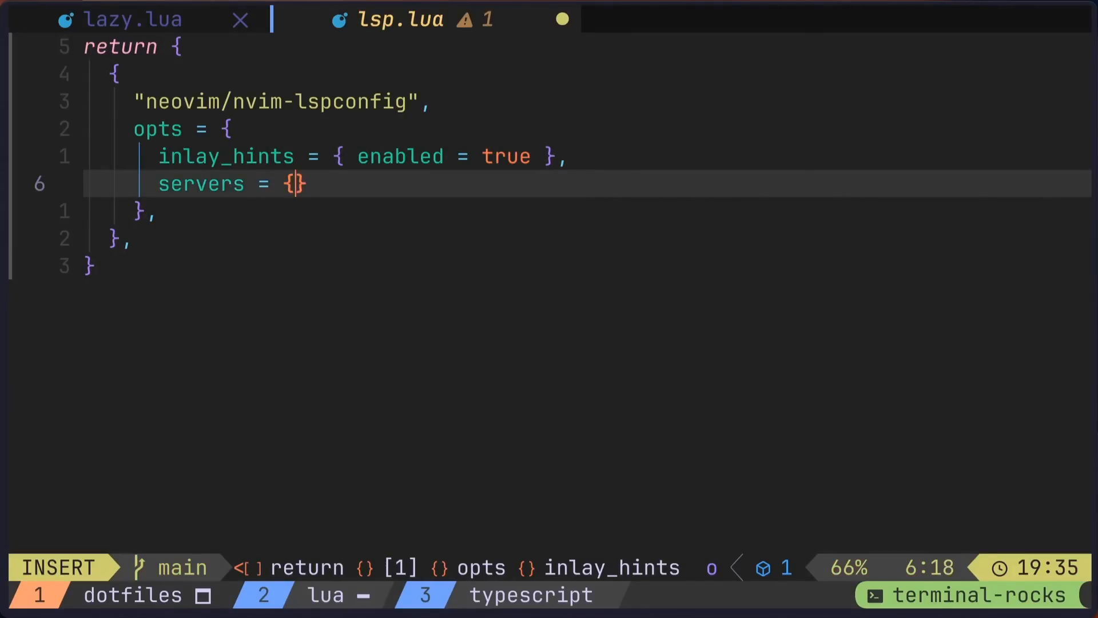
text(lua_ls = {})
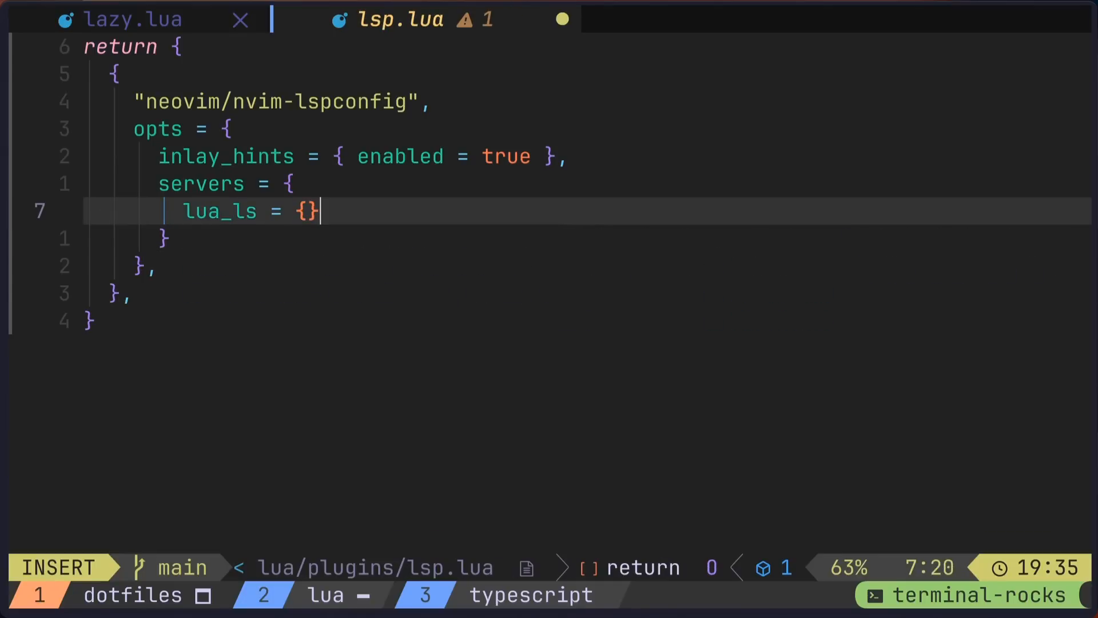
text(settings = {})
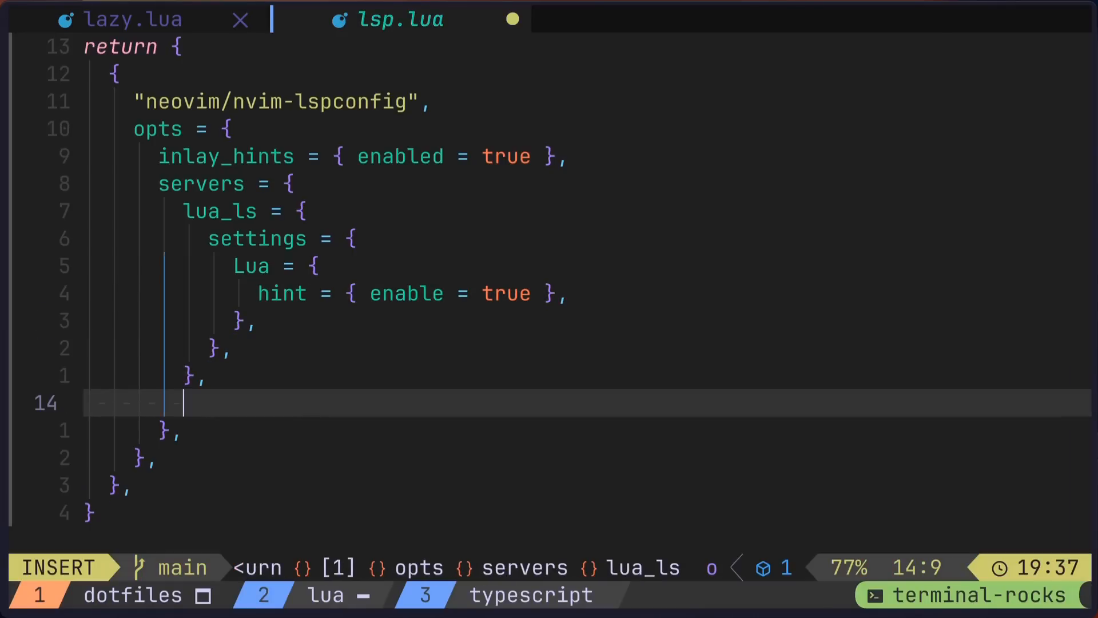
key(Escape)
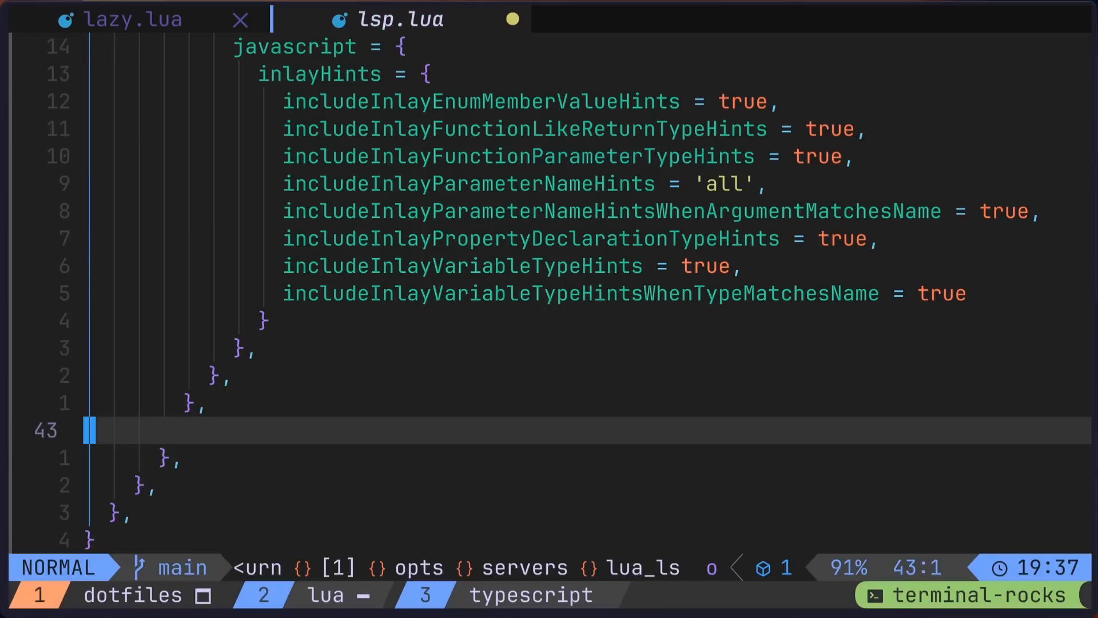